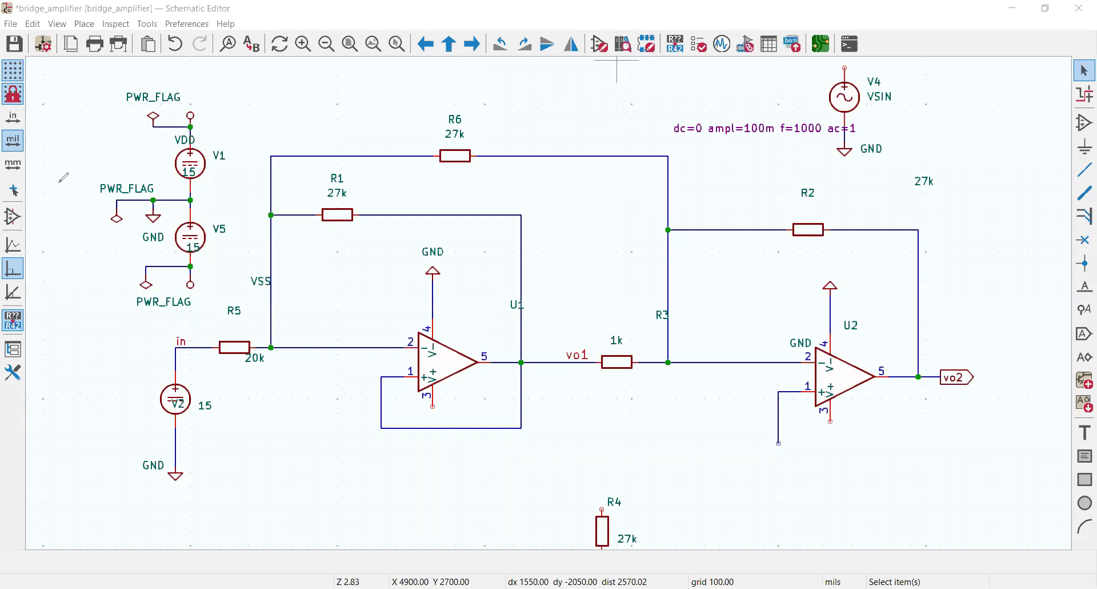
mouse_move(392, 155)
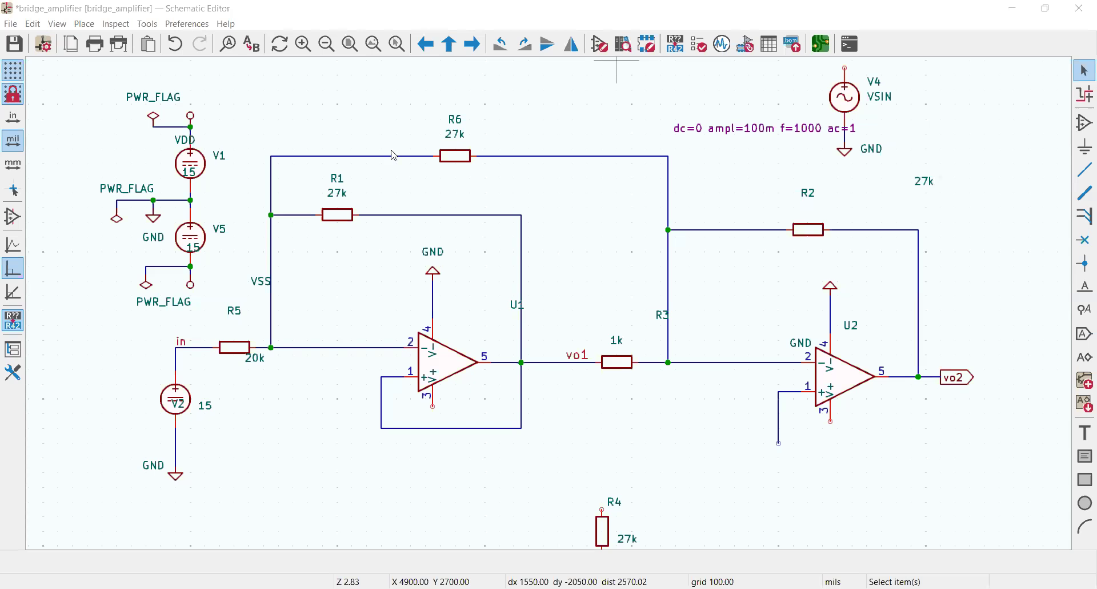
mouse_move(392, 150)
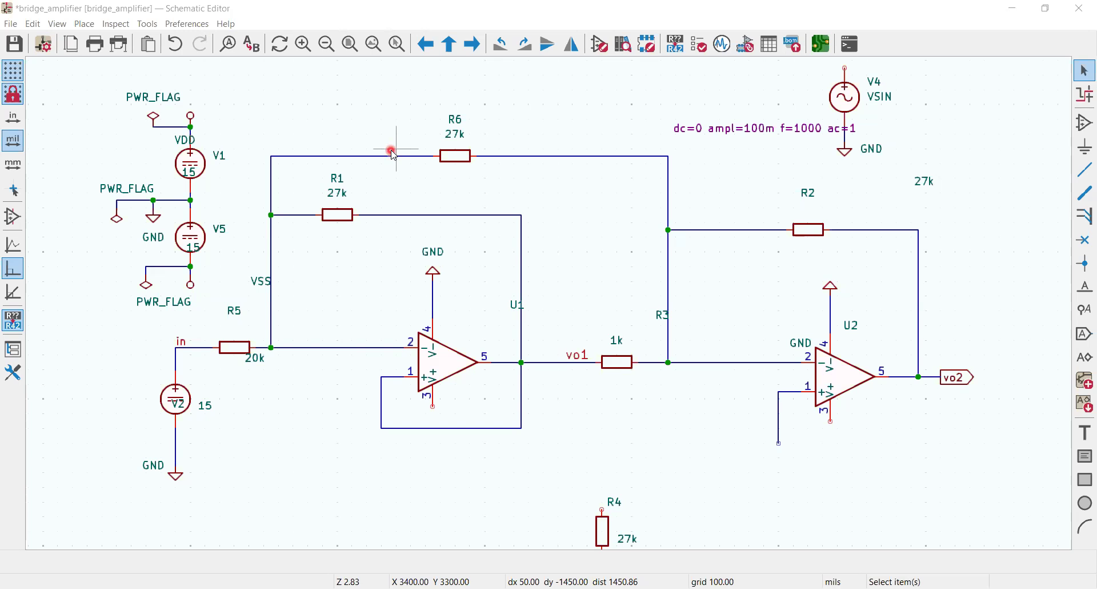
mouse_move(645, 125)
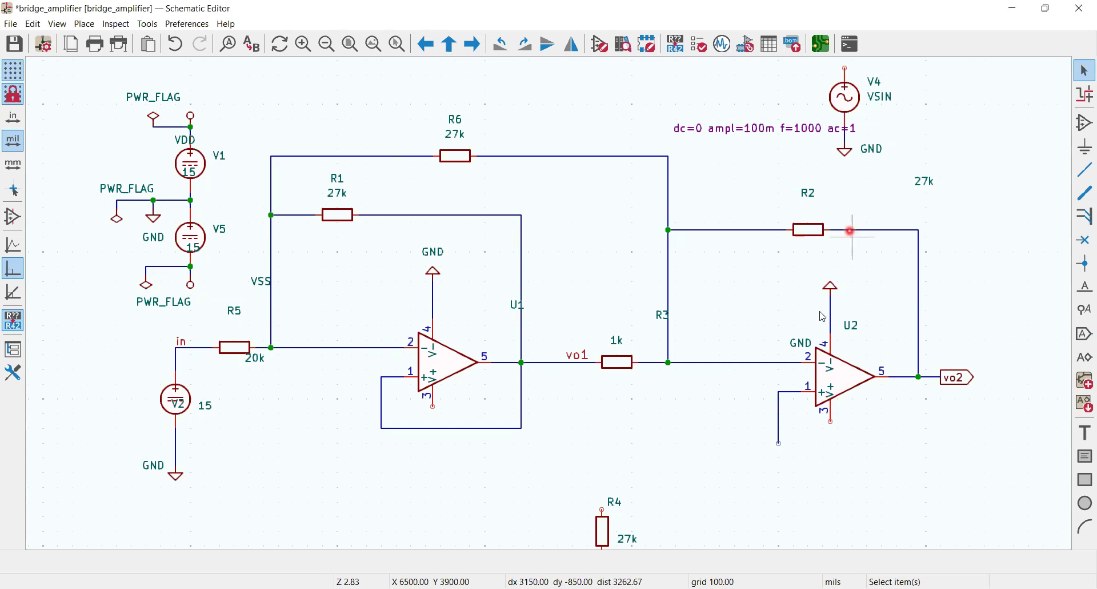
mouse_move(686, 334)
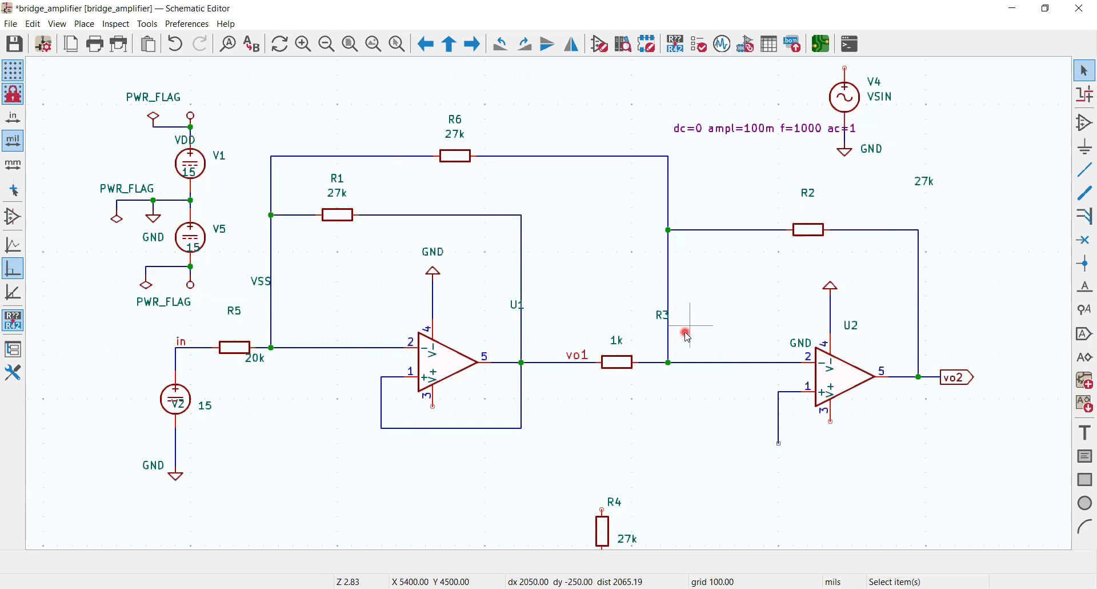
mouse_move(452, 371)
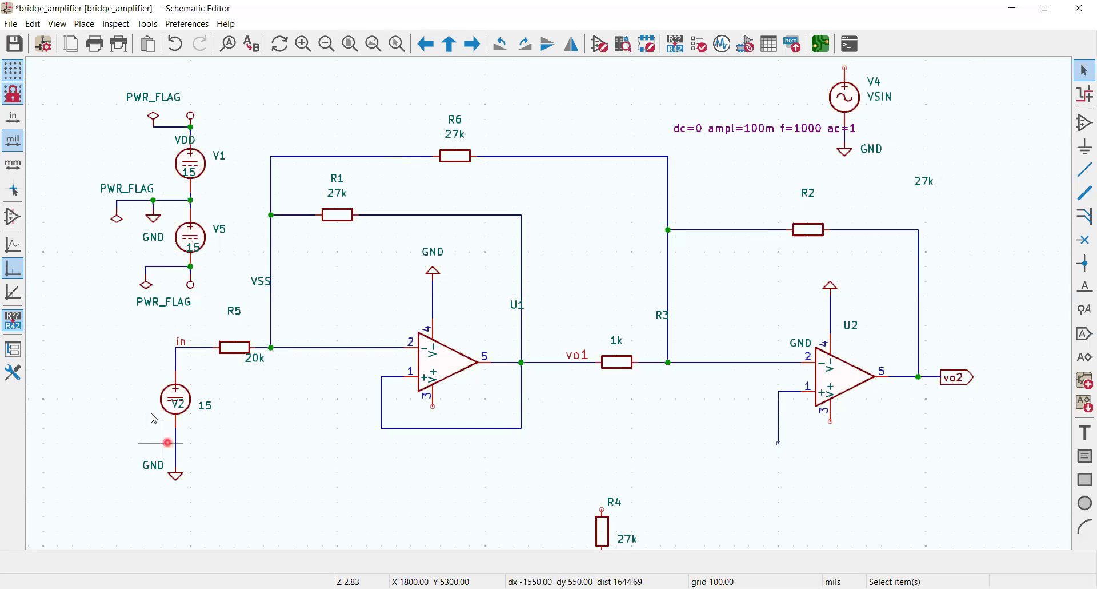
mouse_move(184, 405)
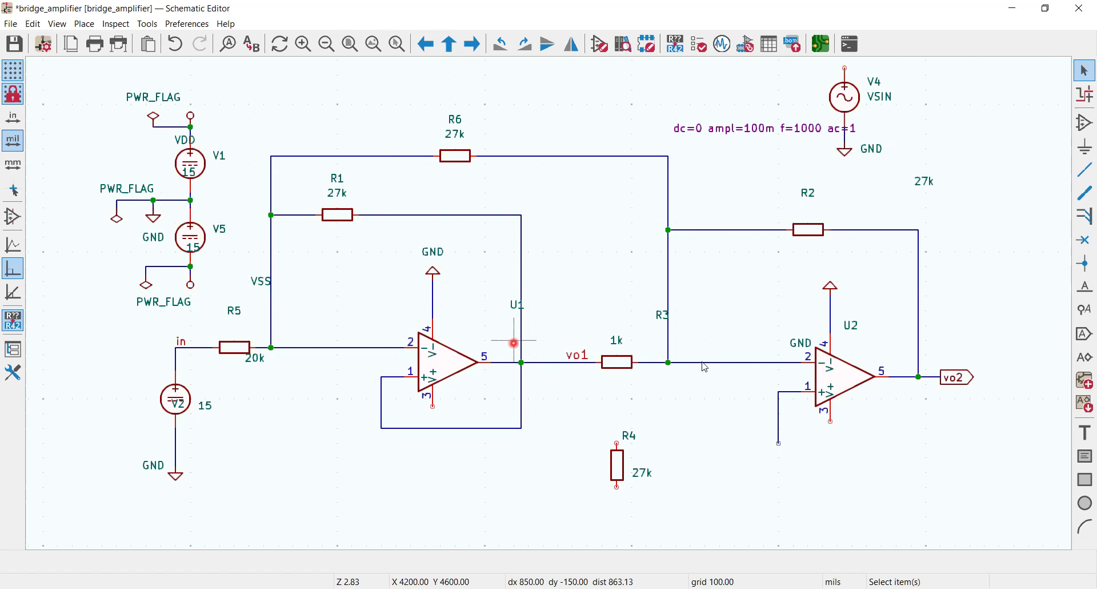
mouse_move(445, 353)
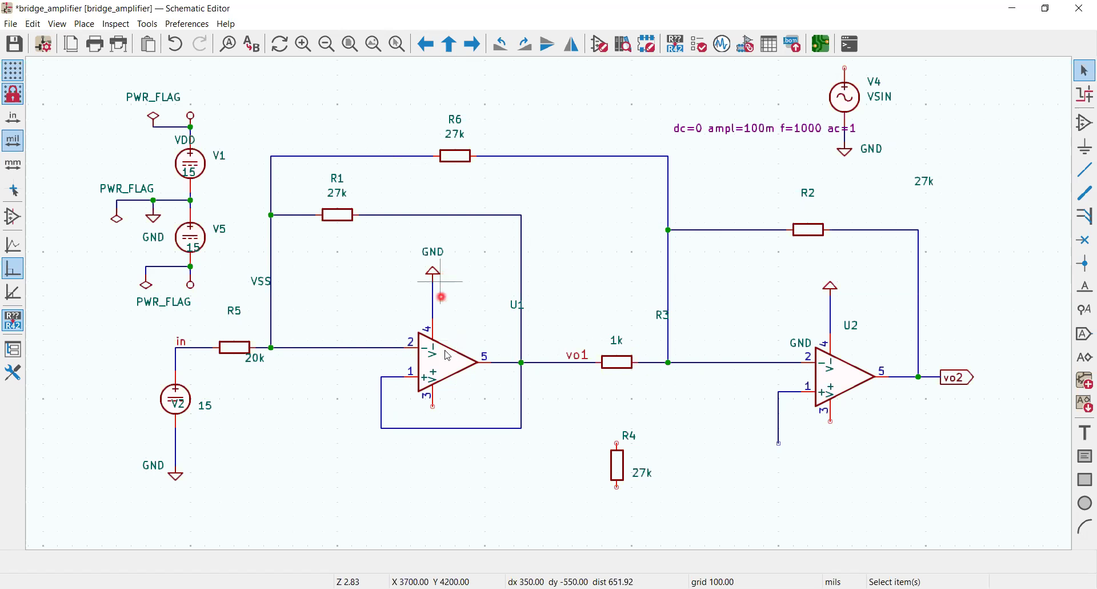
mouse_move(593, 350)
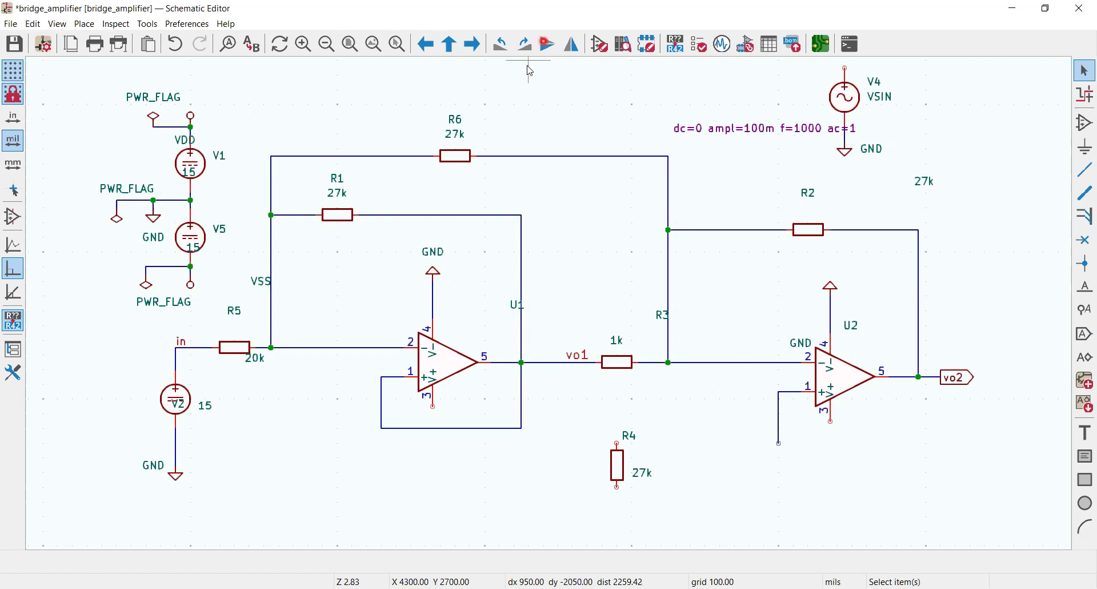
mouse_move(373, 43)
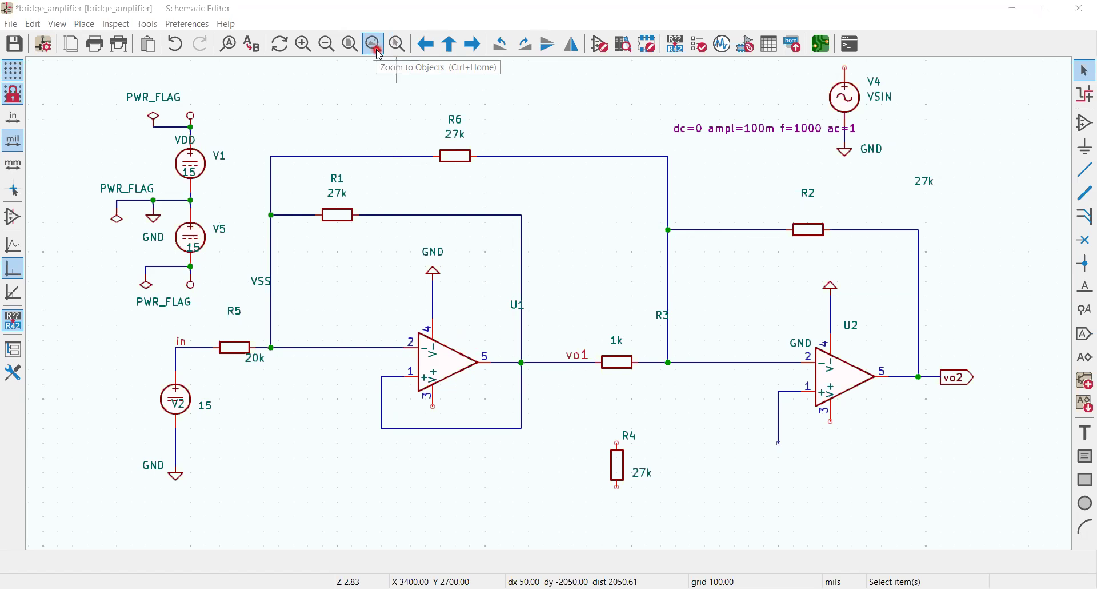
- Zoom to fit the whole bridge amplifier schematic in the window
left_click(372, 43)
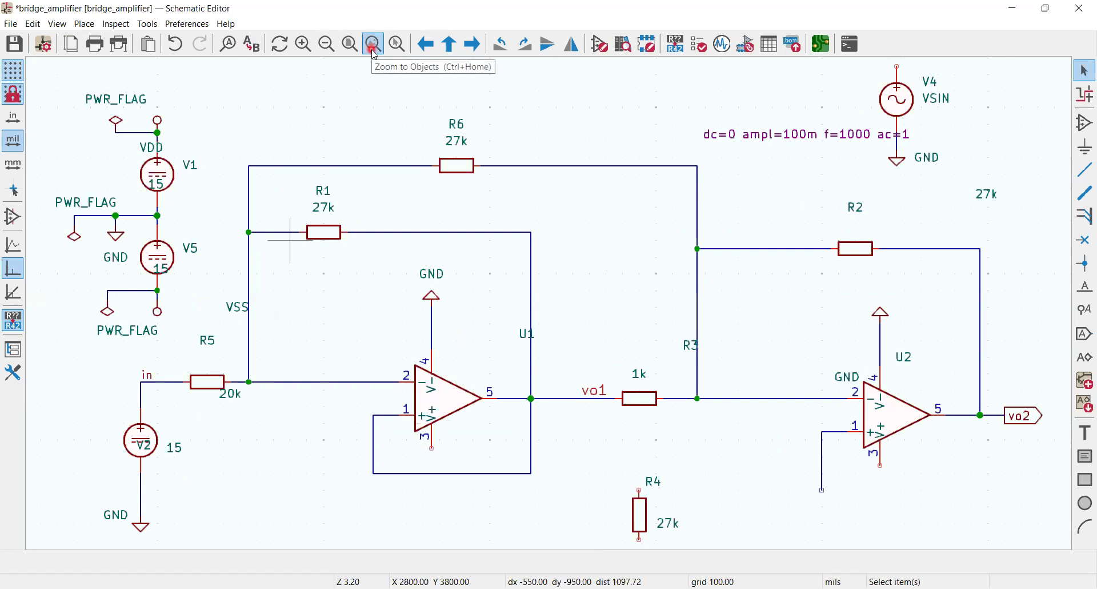
mouse_move(306, 230)
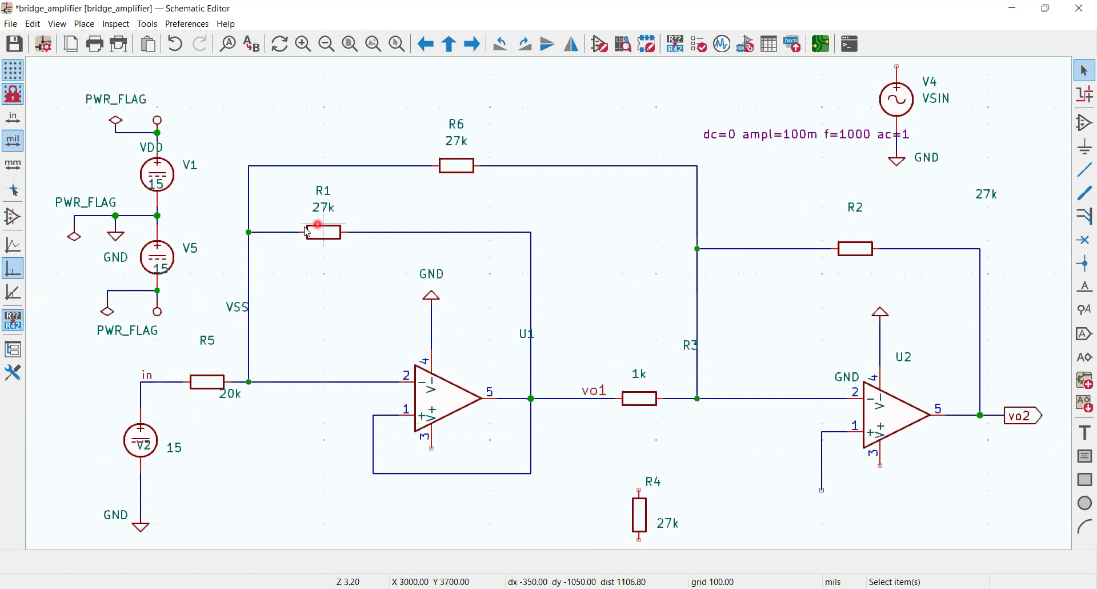
mouse_move(576, 412)
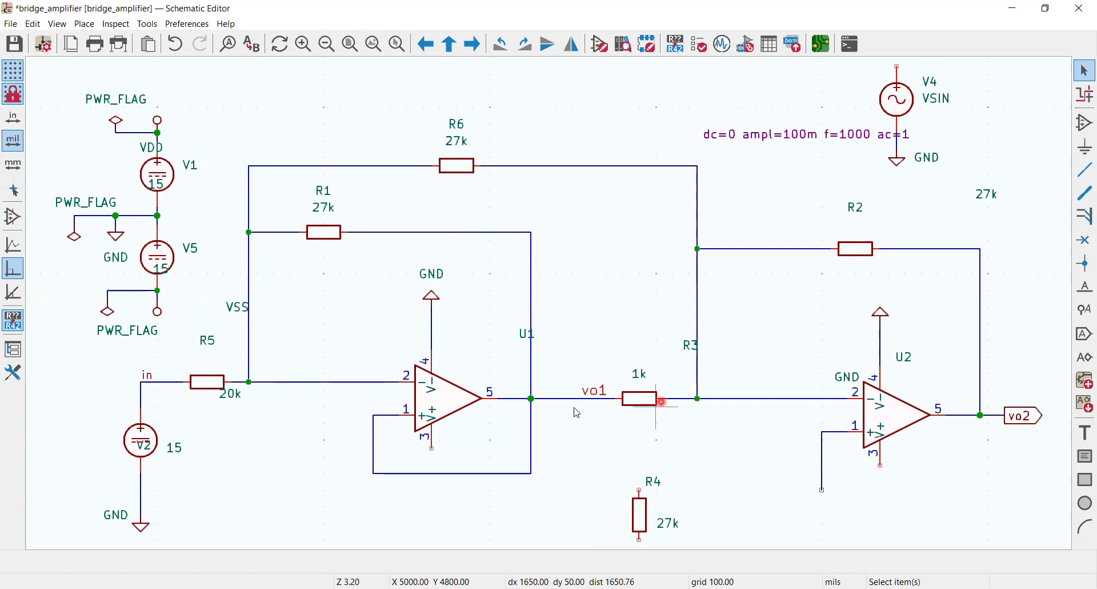
mouse_move(383, 424)
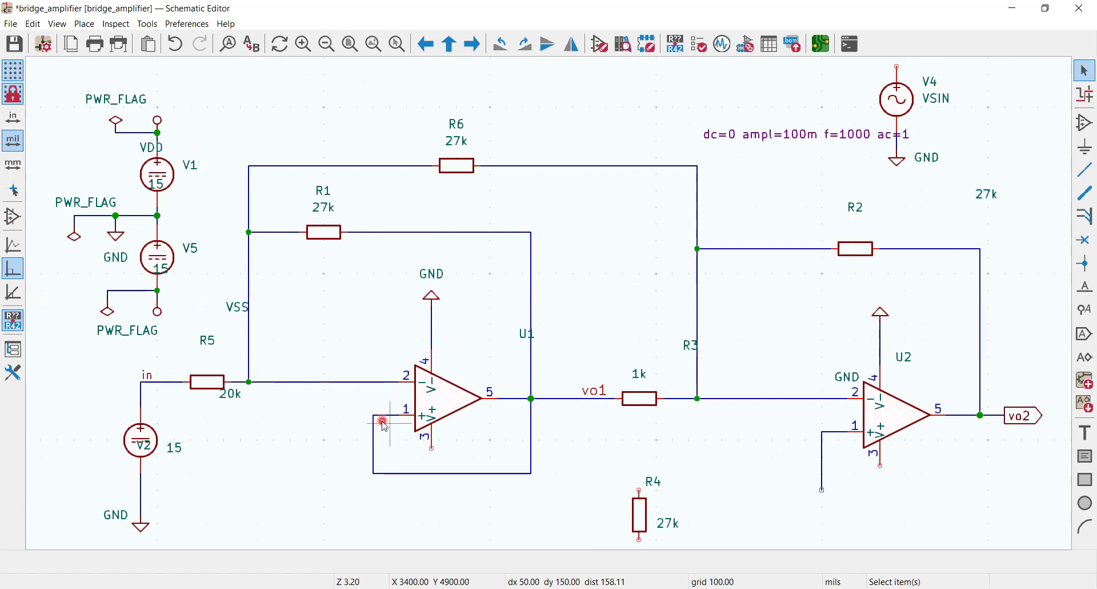
mouse_move(468, 363)
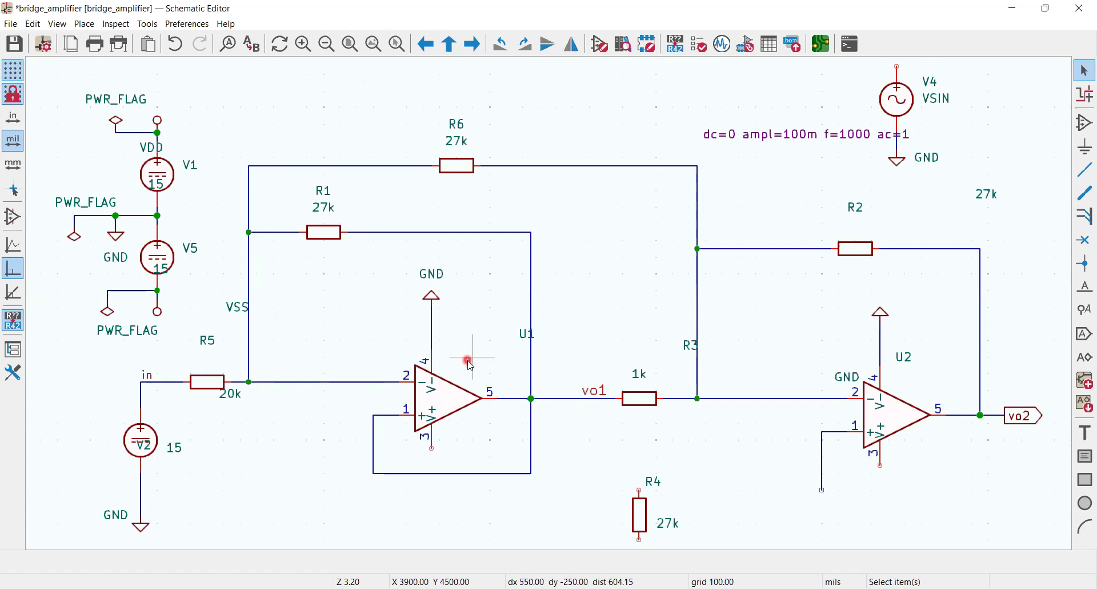
mouse_move(527, 338)
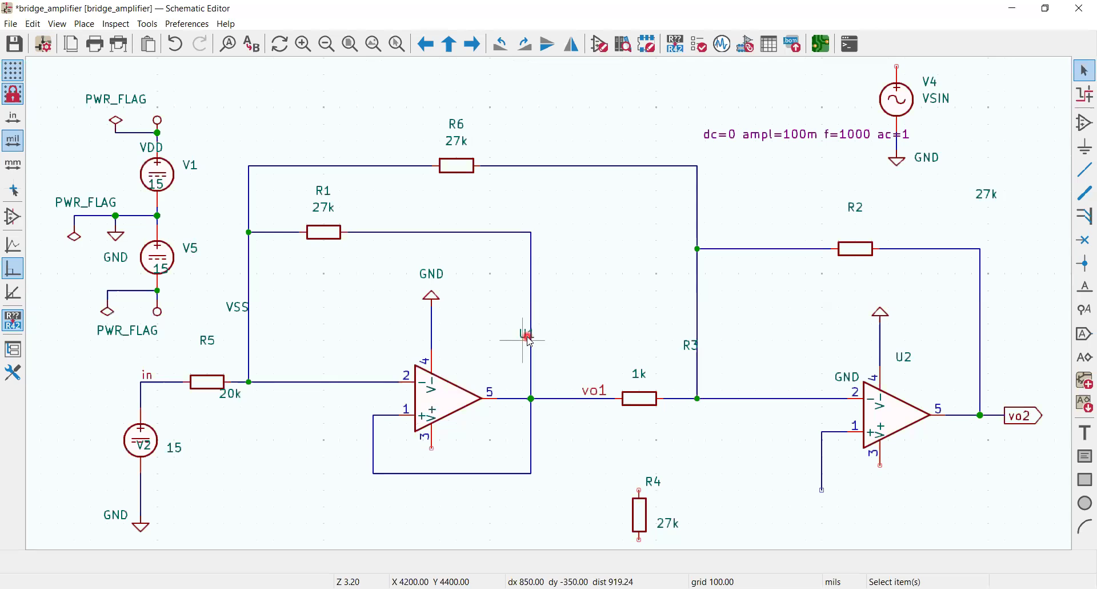
- Reposition the U1 label, V4 simulation text, VSS label and V2 reference beside their parts
left_click(525, 335)
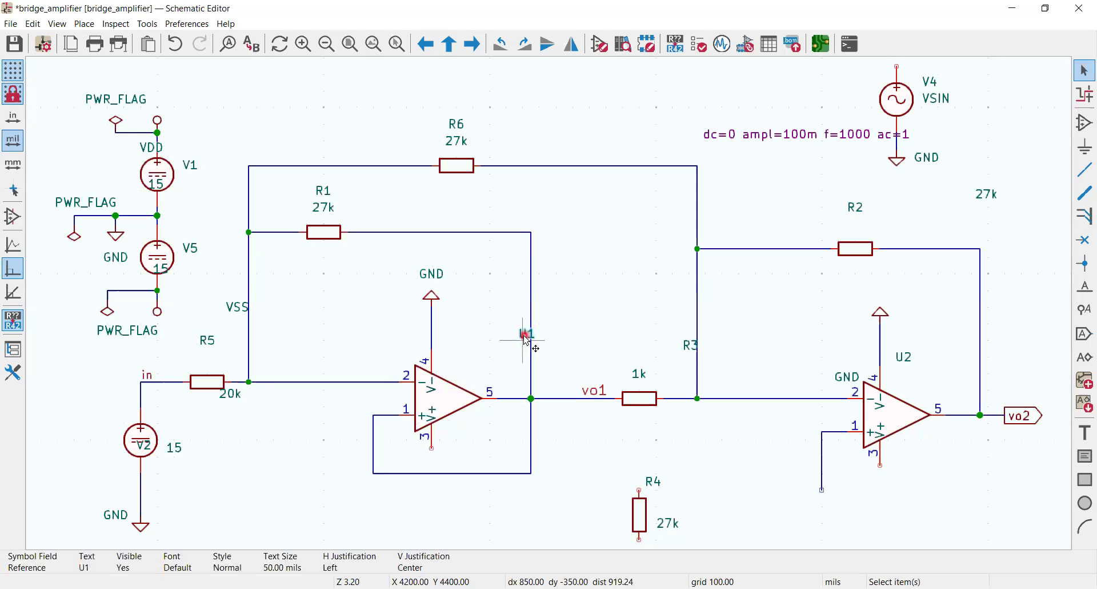
mouse_move(527, 334)
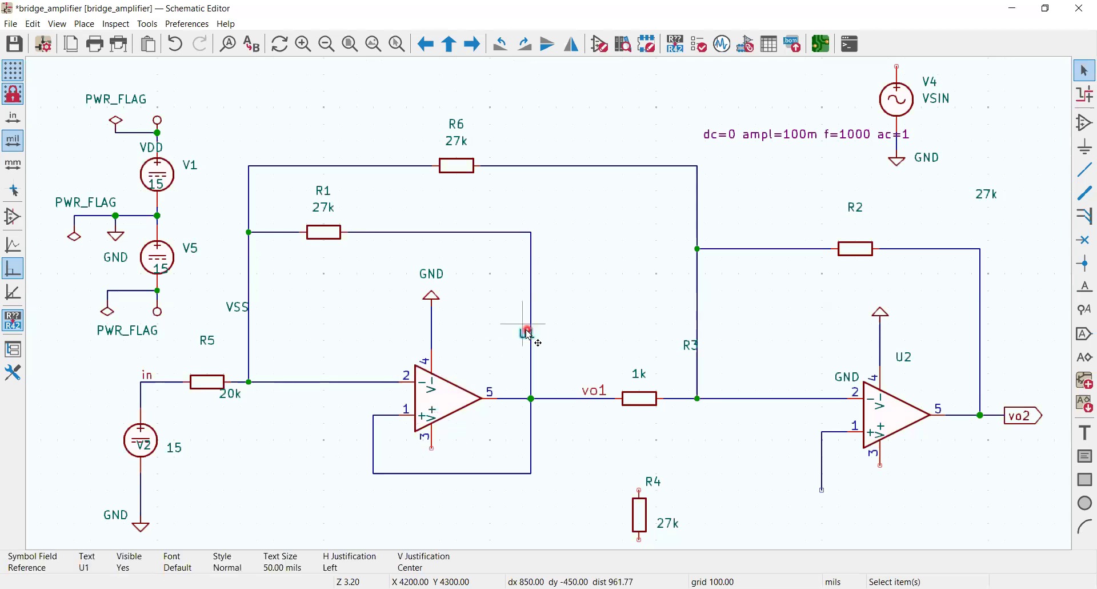
left_click_drag(526, 332, 509, 357)
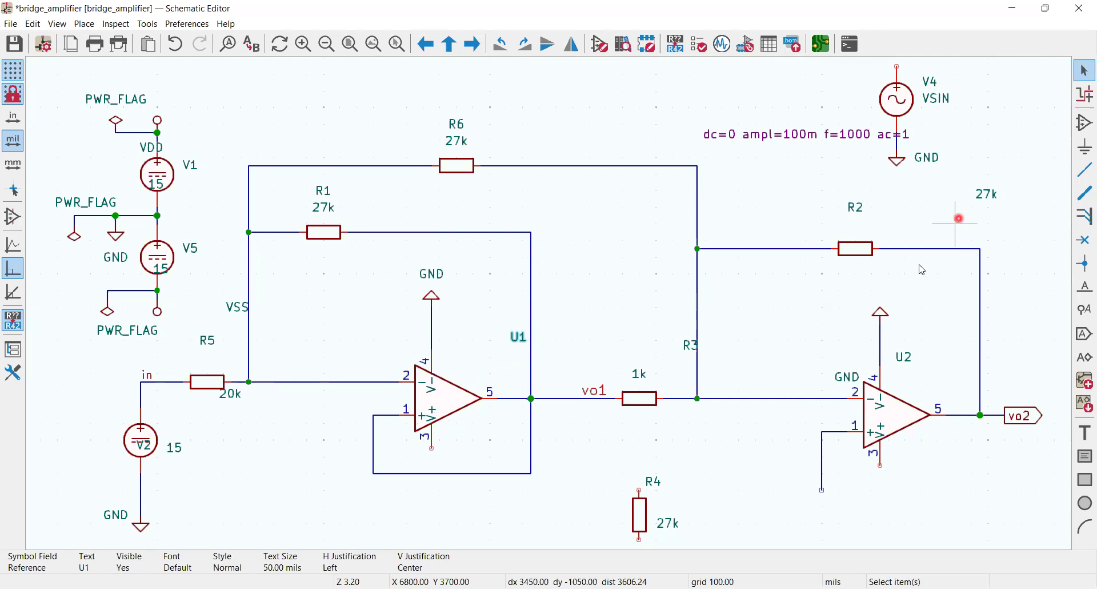
mouse_move(857, 224)
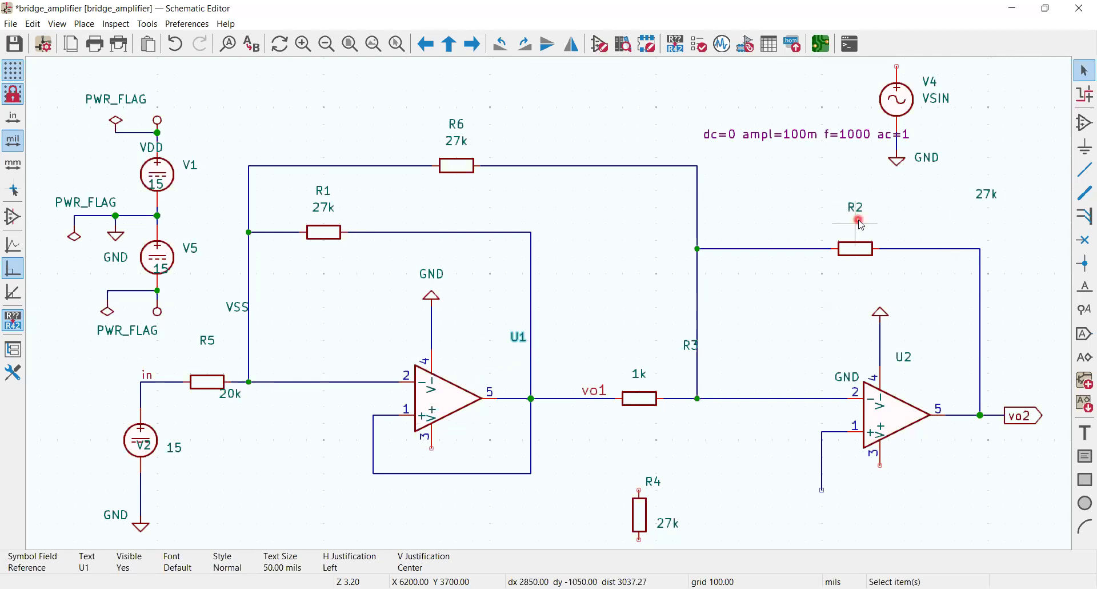
mouse_move(989, 205)
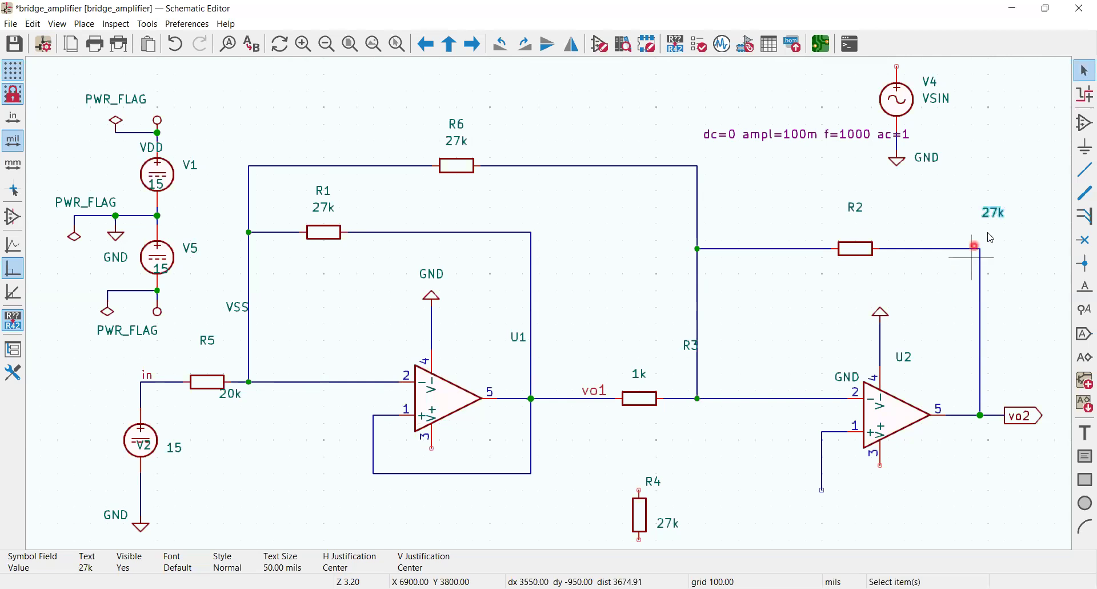
left_click(733, 134)
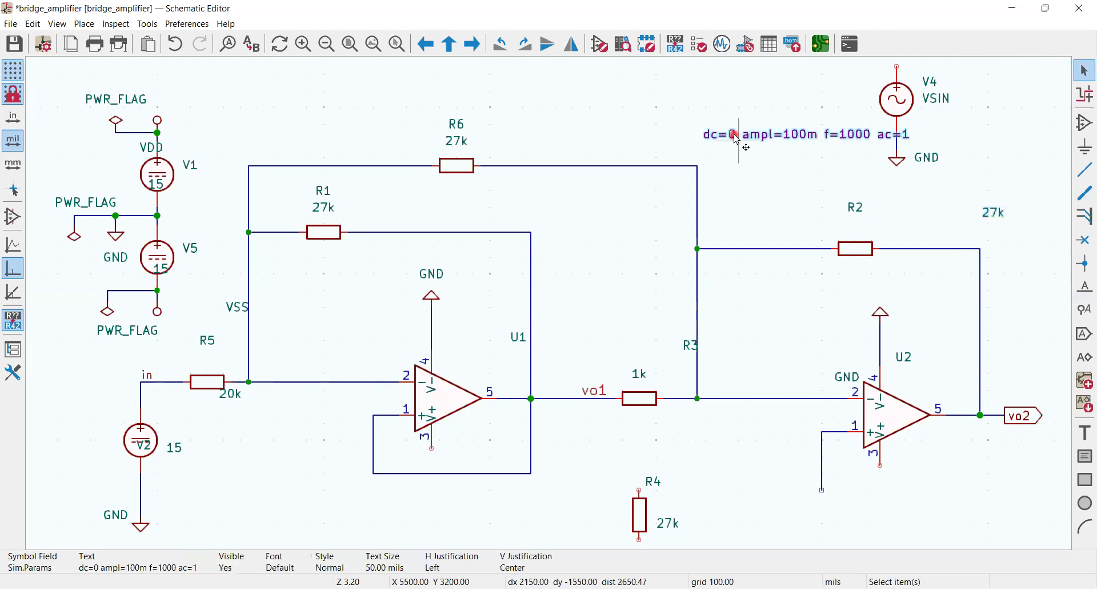
left_click_drag(735, 134, 714, 145)
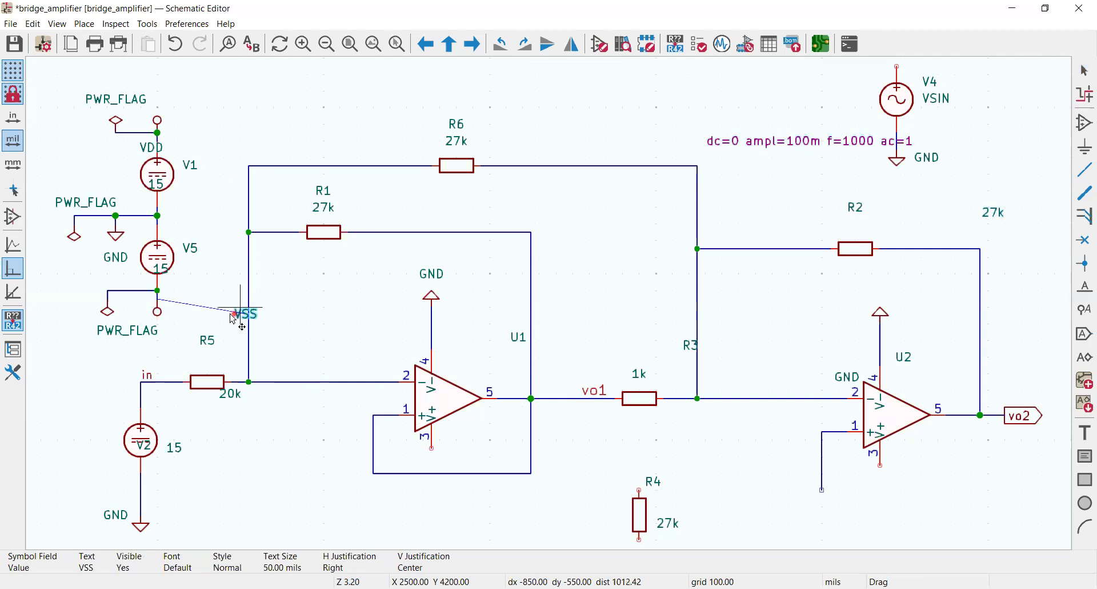
left_click(796, 276)
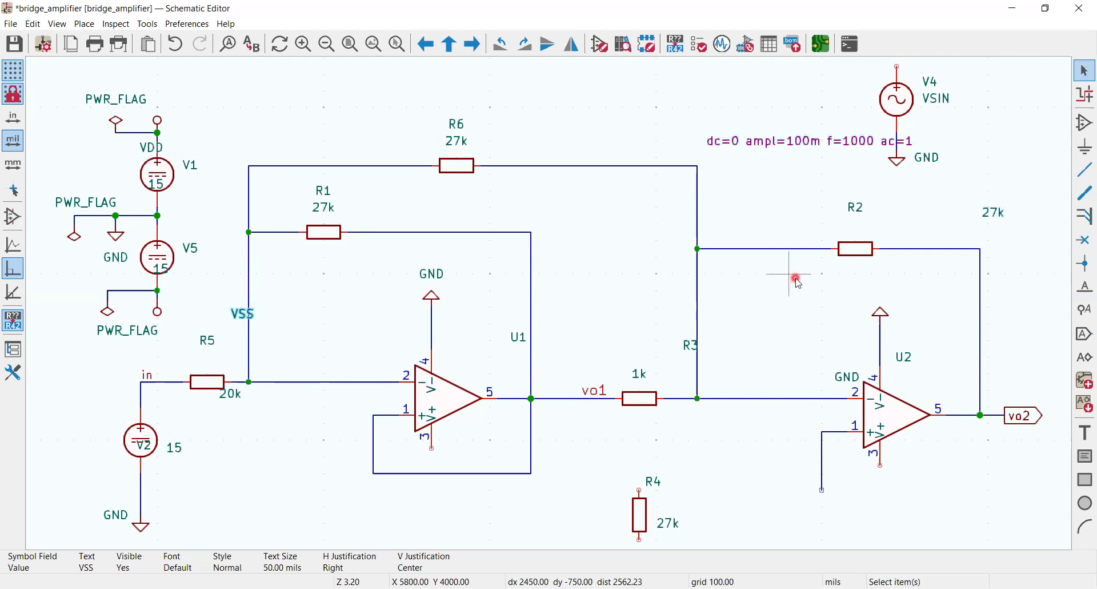
mouse_move(228, 370)
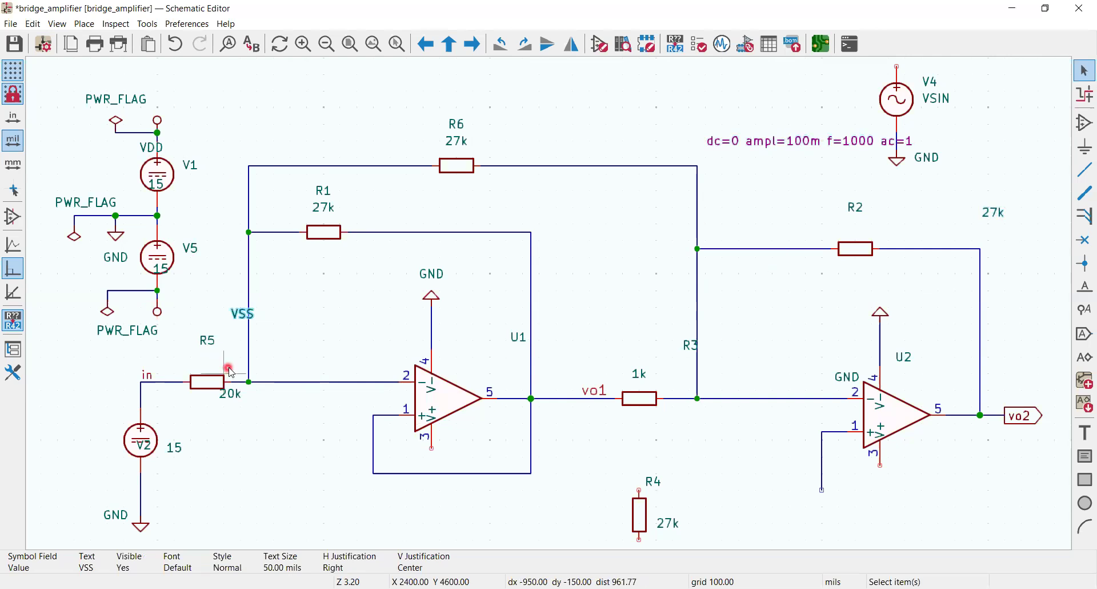
mouse_move(262, 390)
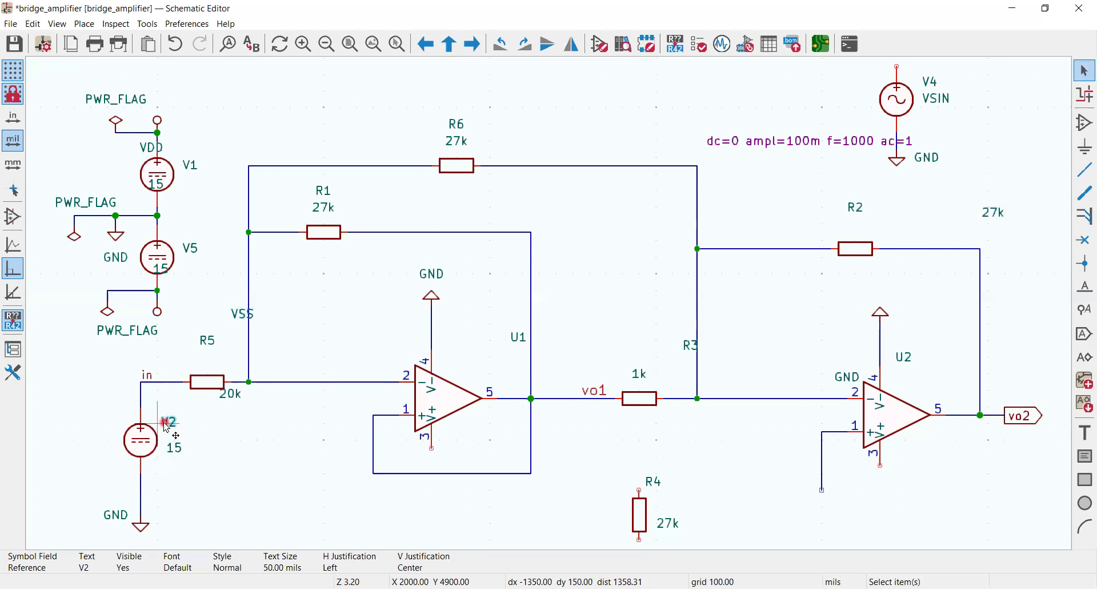
left_click_drag(170, 422, 143, 476)
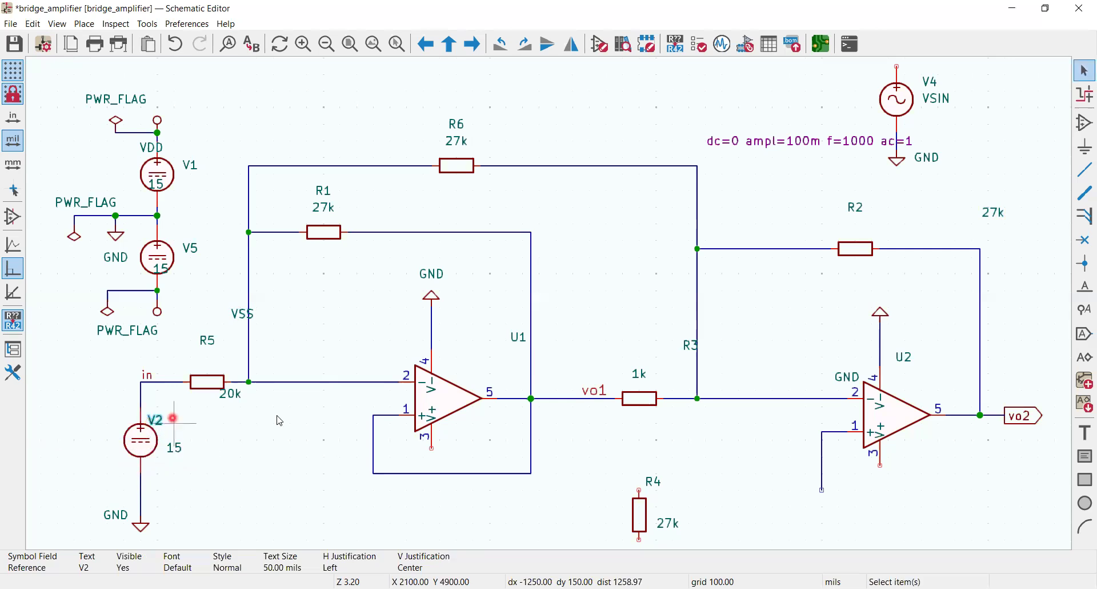
mouse_move(276, 415)
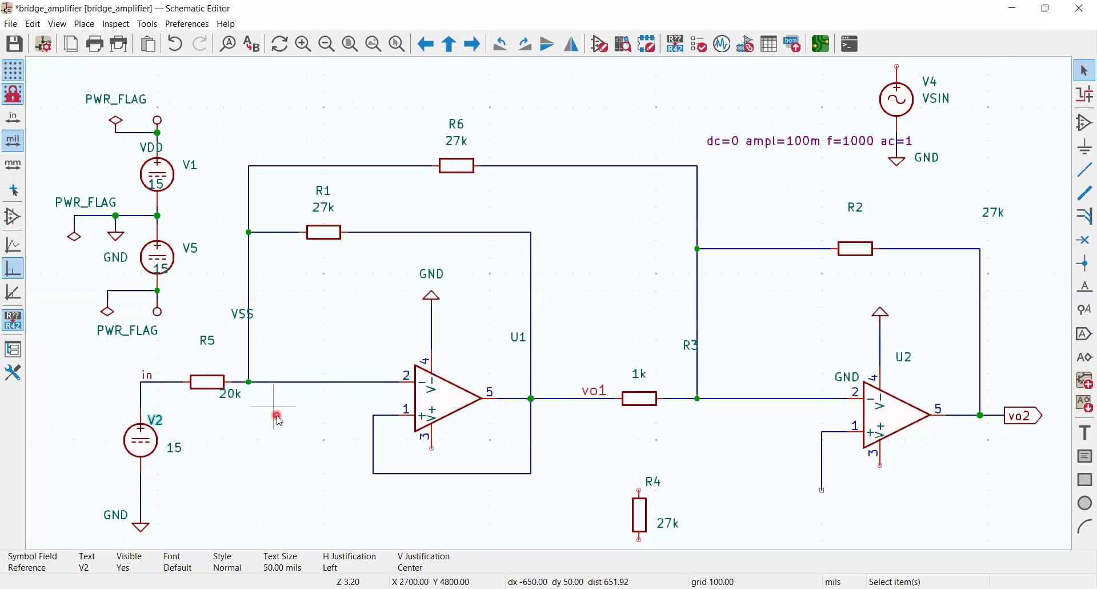
mouse_move(623, 324)
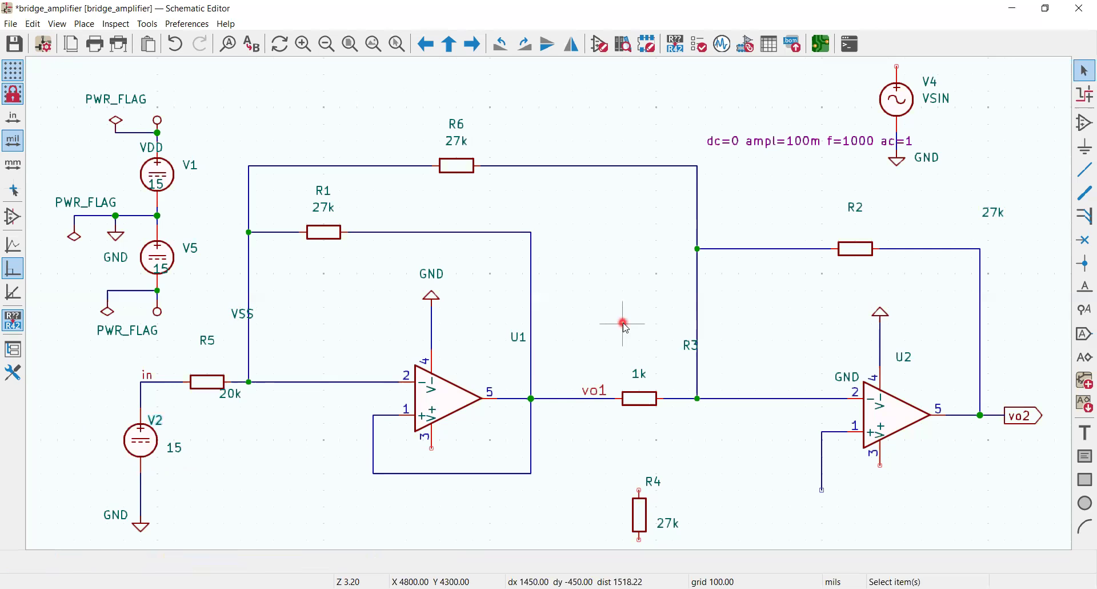
mouse_move(623, 326)
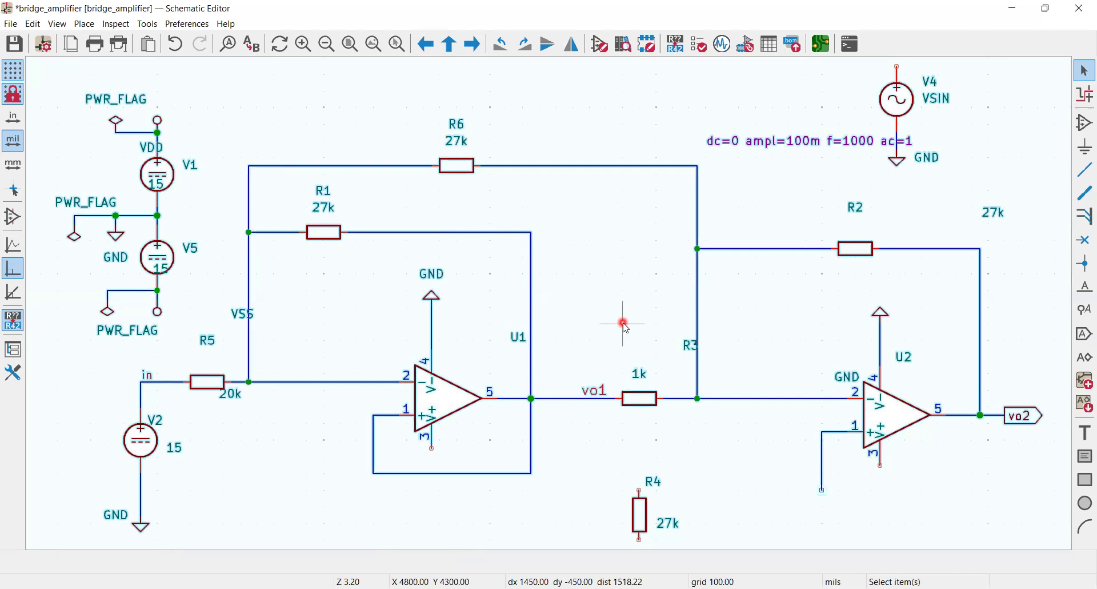
mouse_move(608, 214)
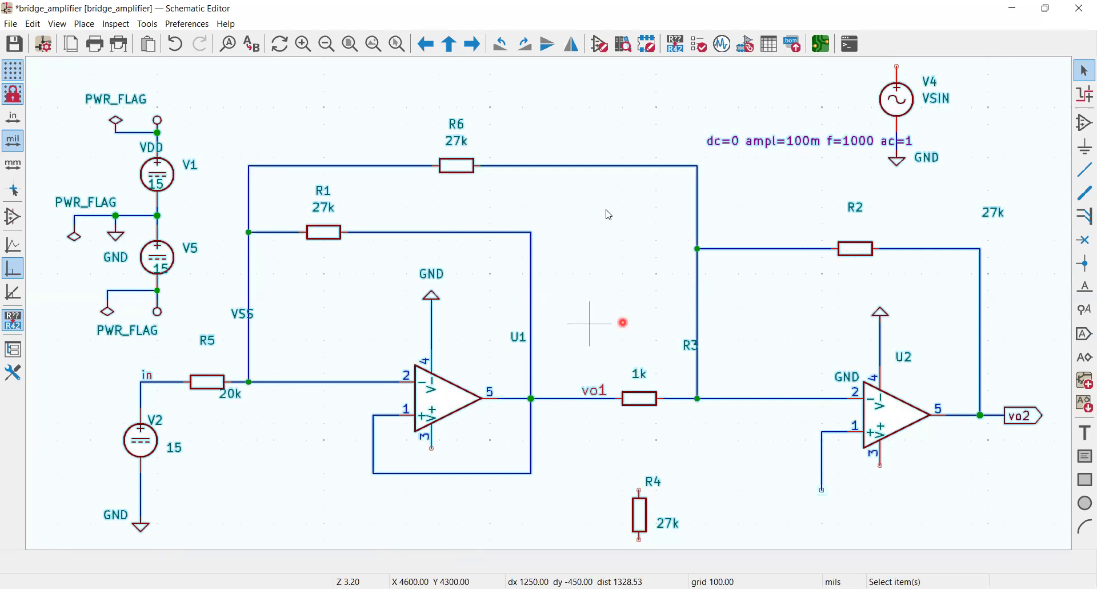
mouse_move(605, 249)
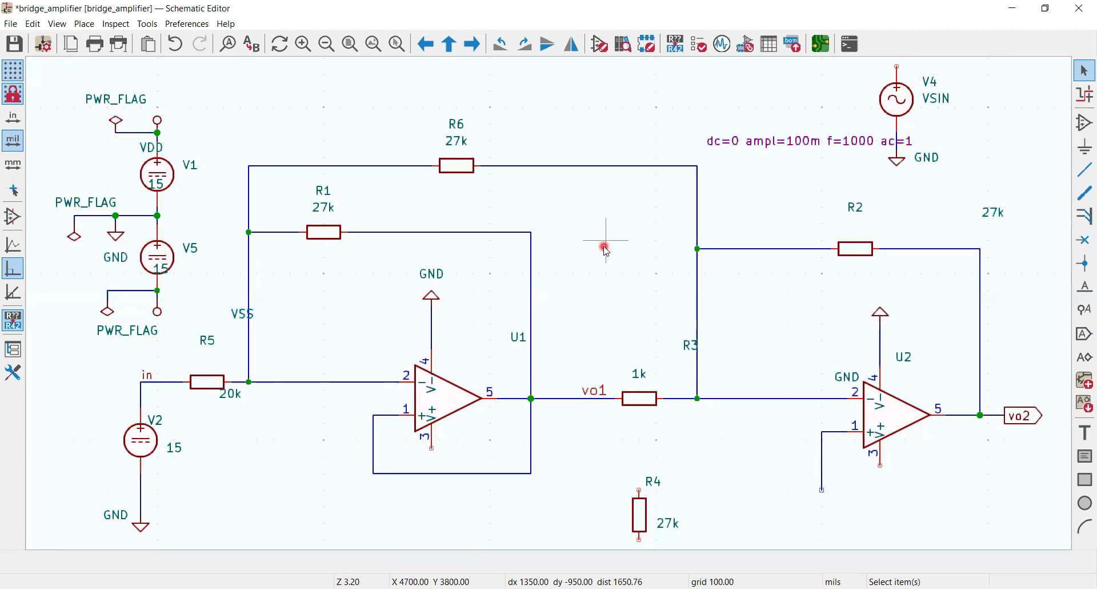
- Bring up the context menu for the selected amplifier circuit parts
right_click(605, 249)
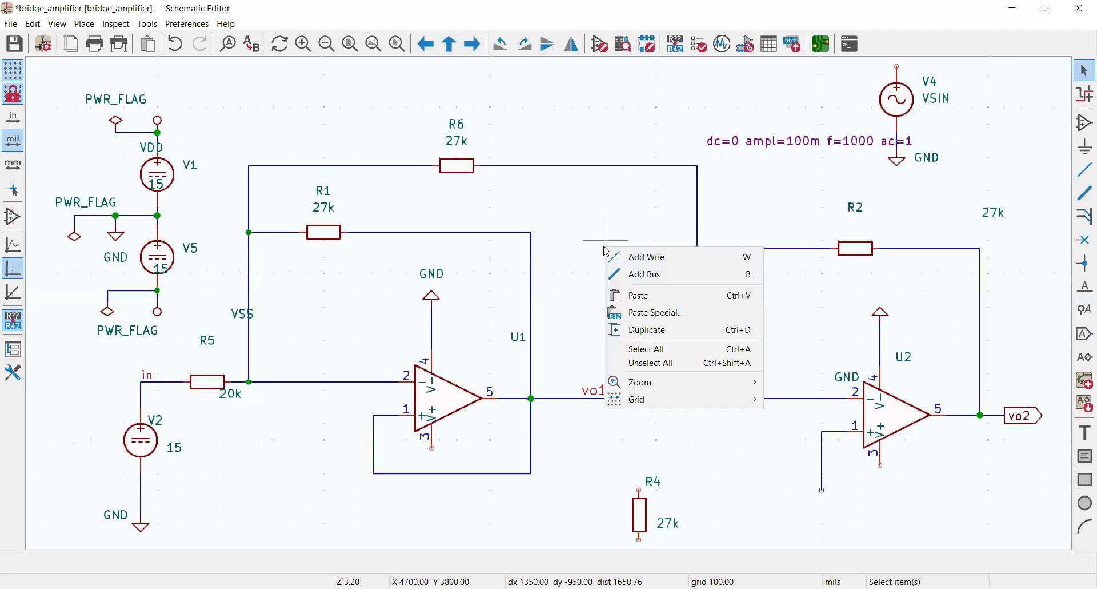
mouse_move(636, 348)
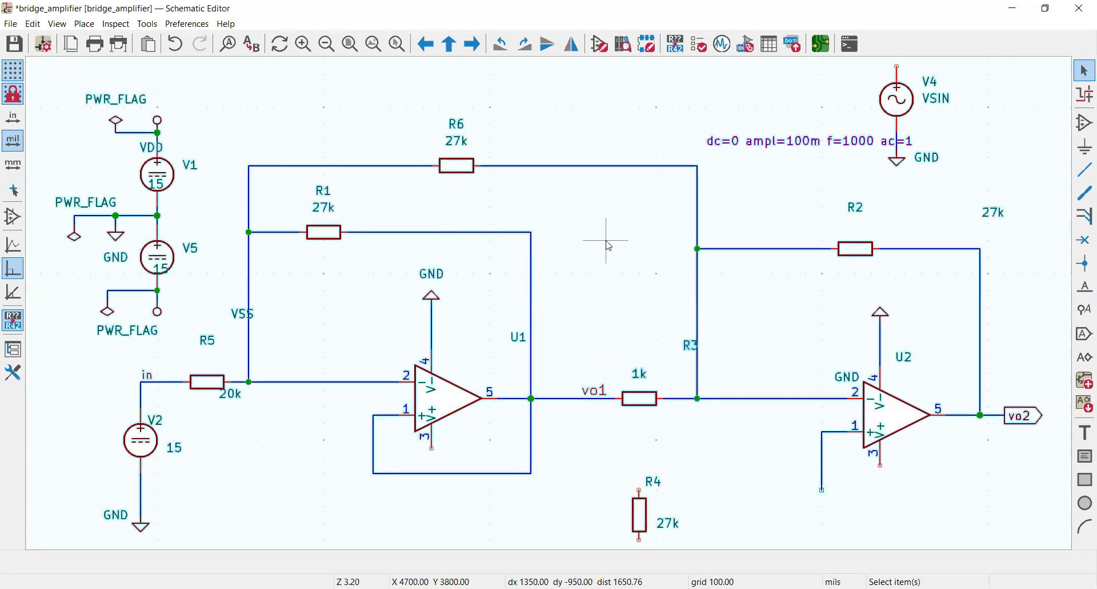
mouse_move(740, 426)
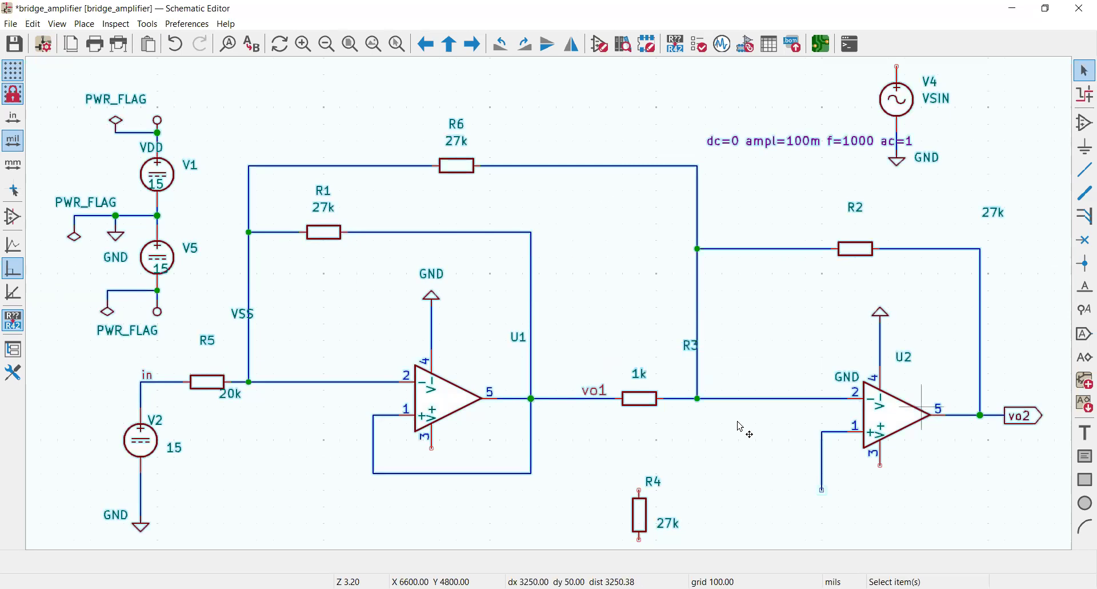
mouse_move(623, 224)
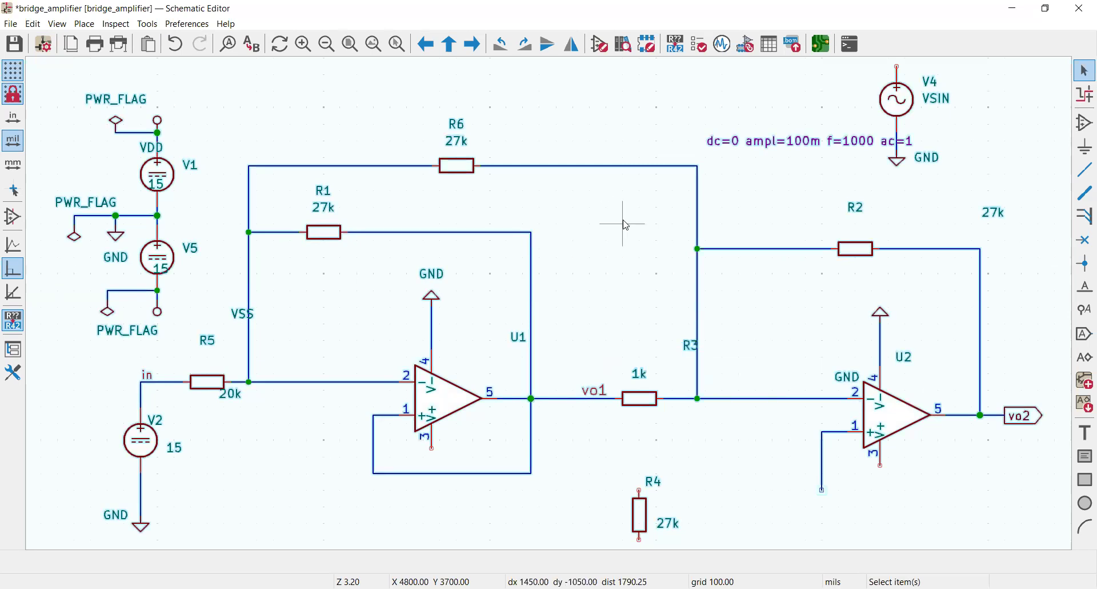
right_click(623, 222)
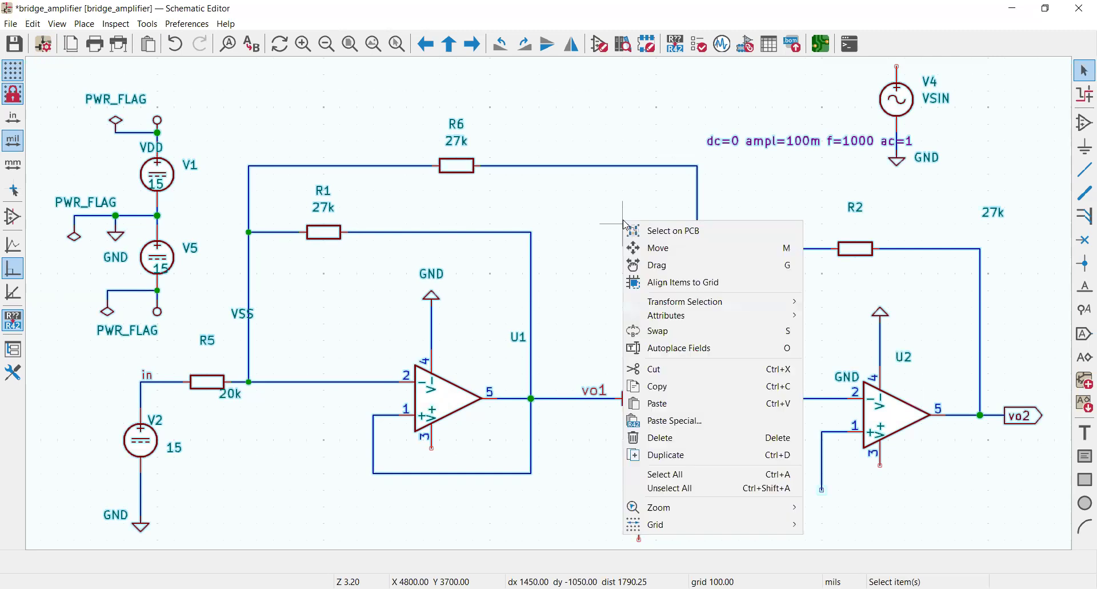
mouse_move(667, 264)
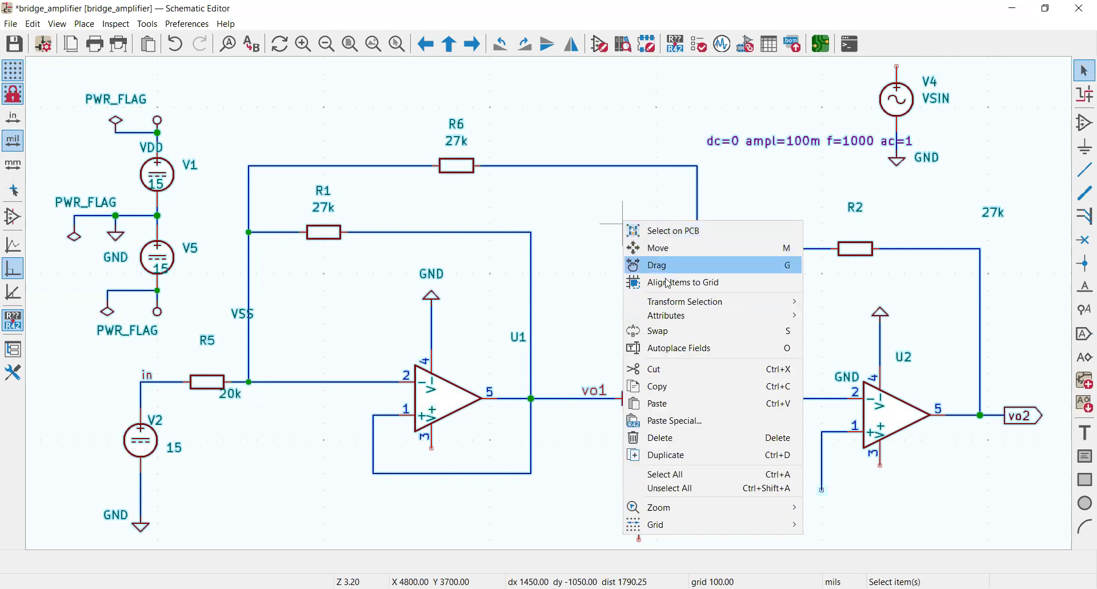
mouse_move(663, 349)
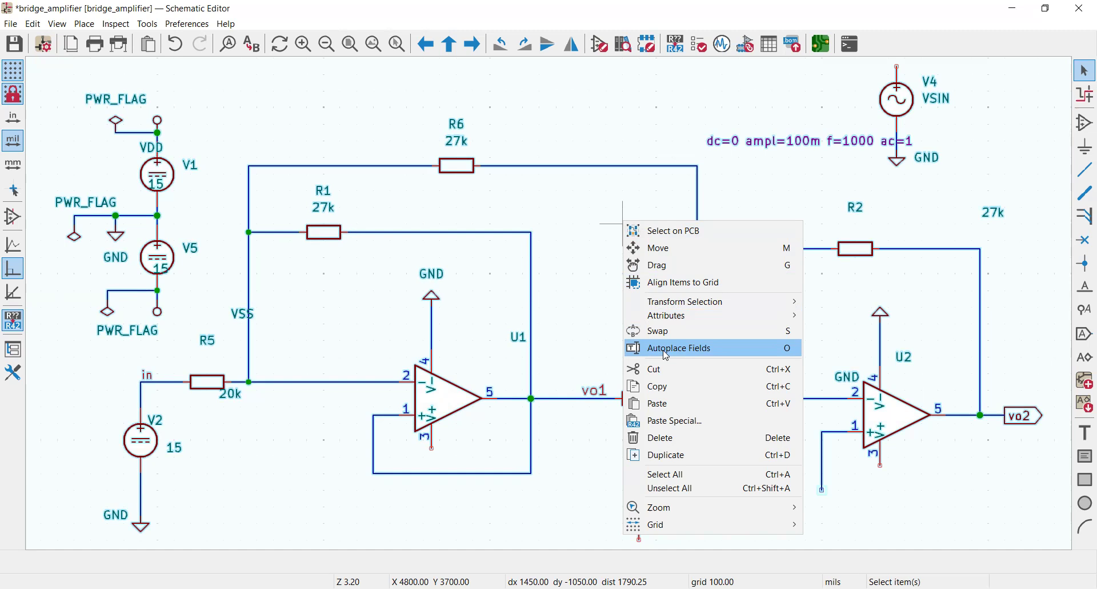
mouse_move(788, 378)
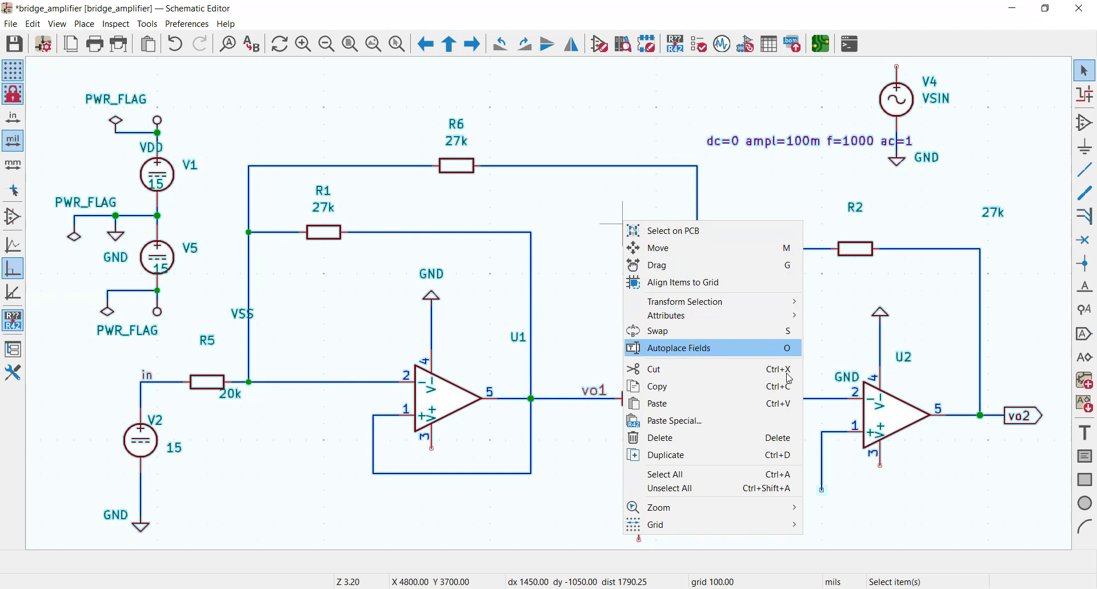
mouse_move(788, 353)
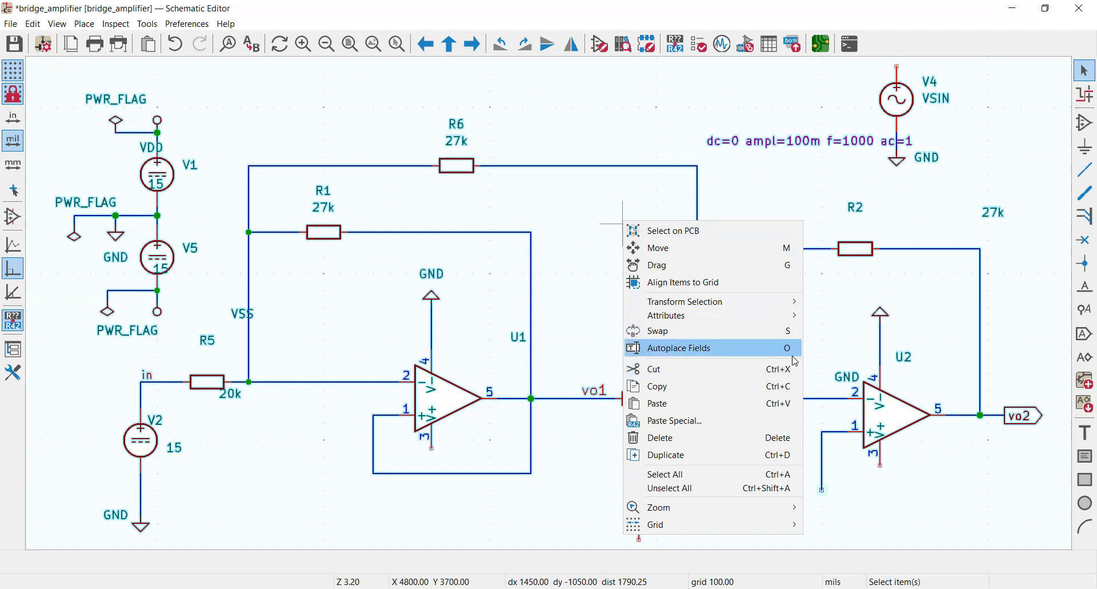
mouse_move(707, 348)
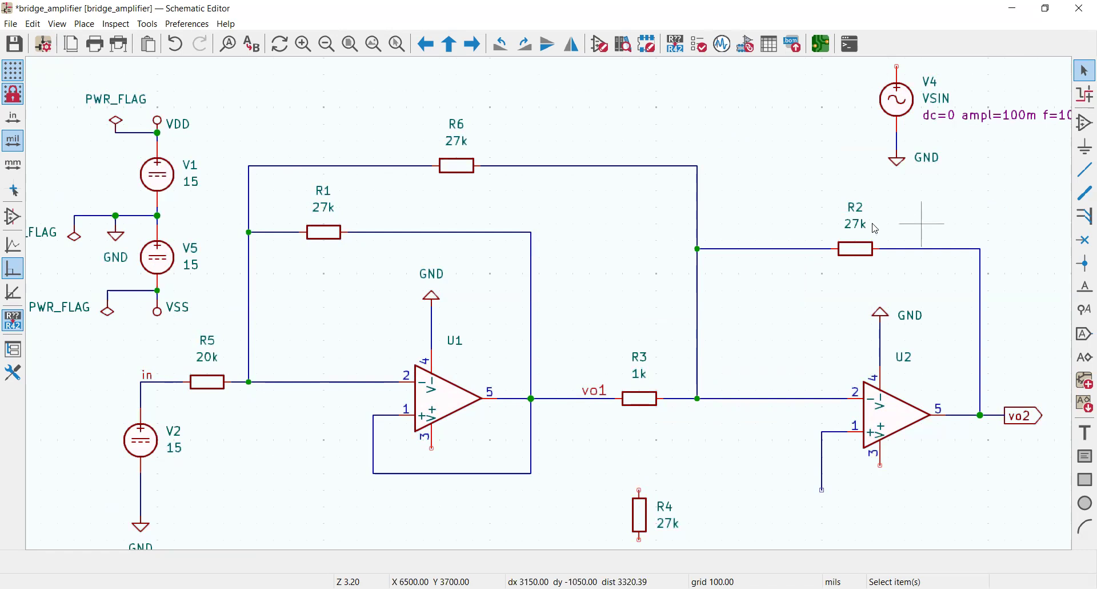
mouse_move(854, 242)
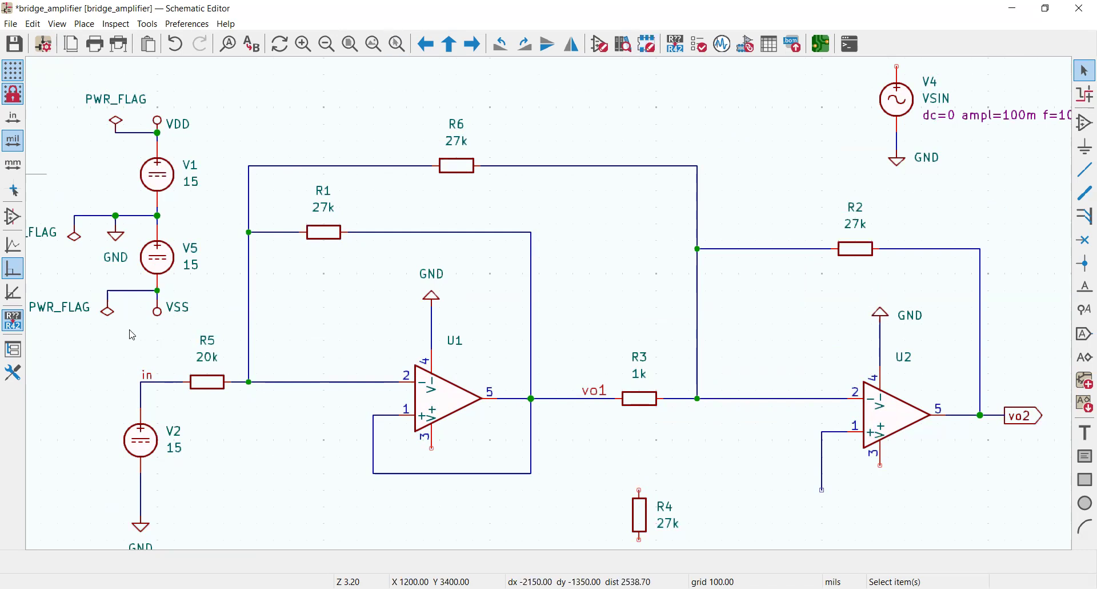
mouse_move(167, 135)
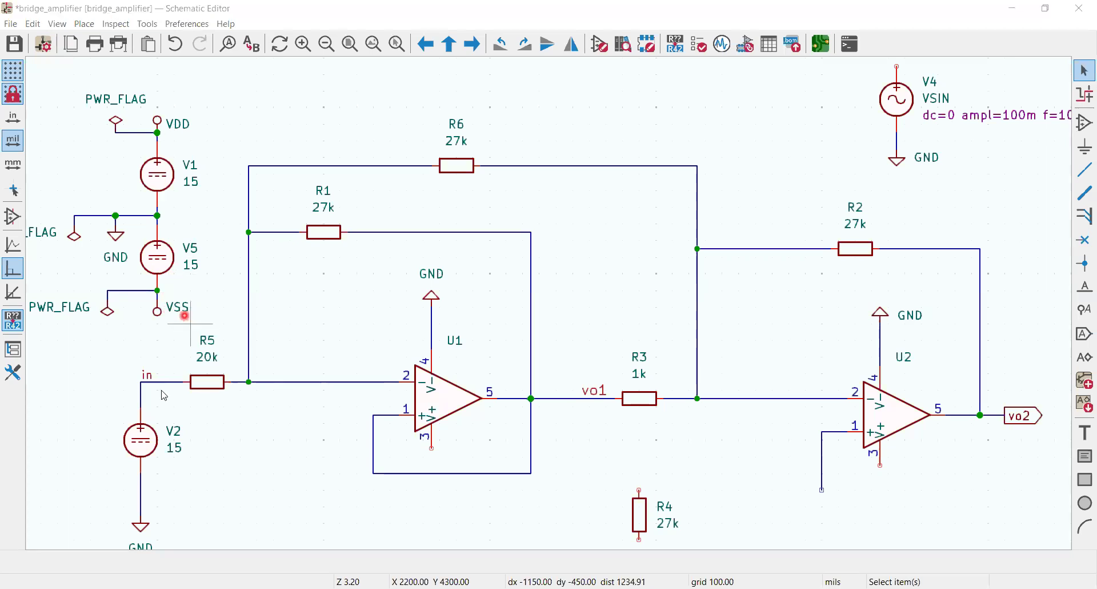
mouse_move(196, 441)
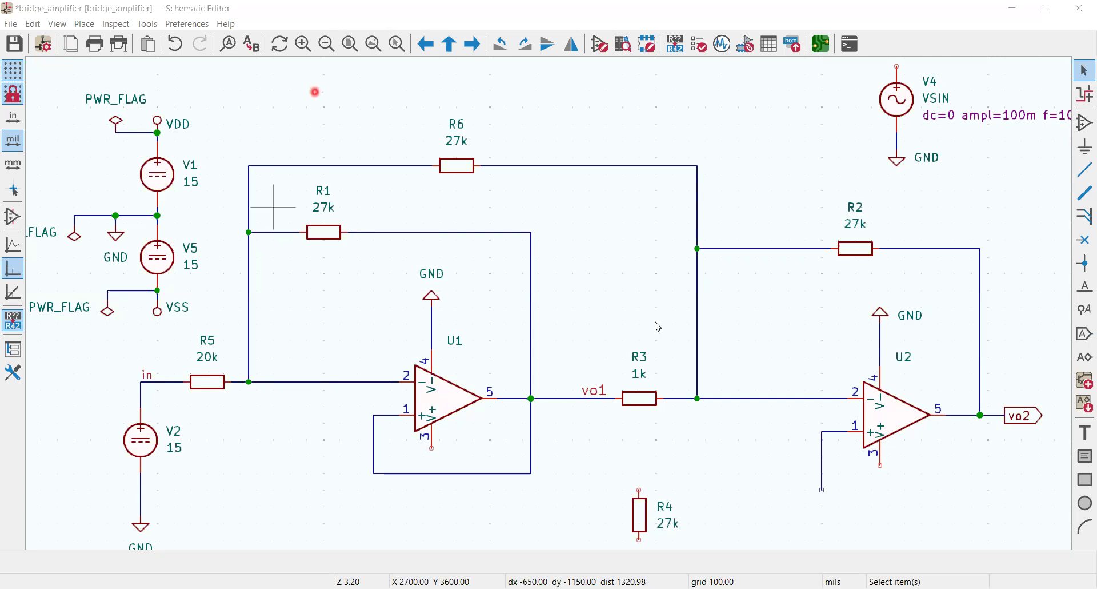
mouse_move(374, 44)
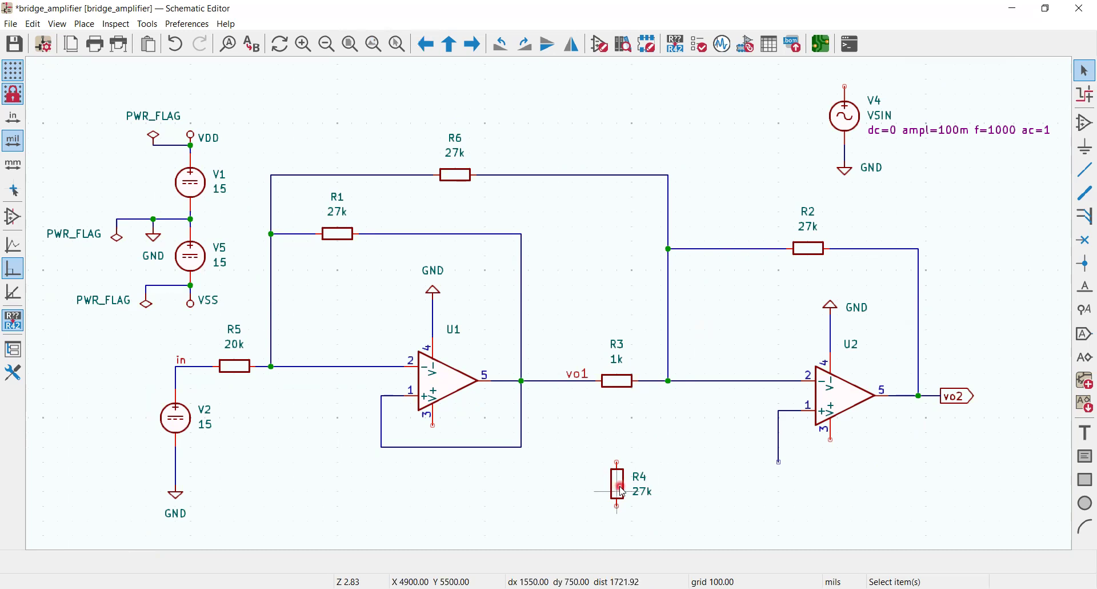
- Auto-place all symbol fields, then select resistor R4
left_click(616, 487)
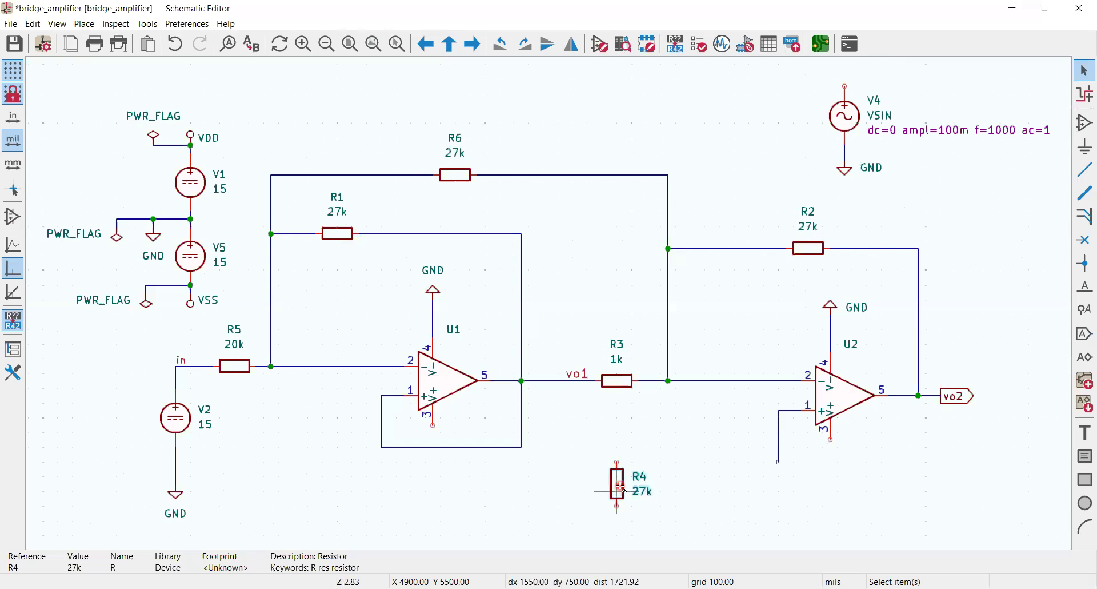
- Duplicate R4 into R7, R8 and R9, arranged as a 2x2 grid
left_click(616, 489)
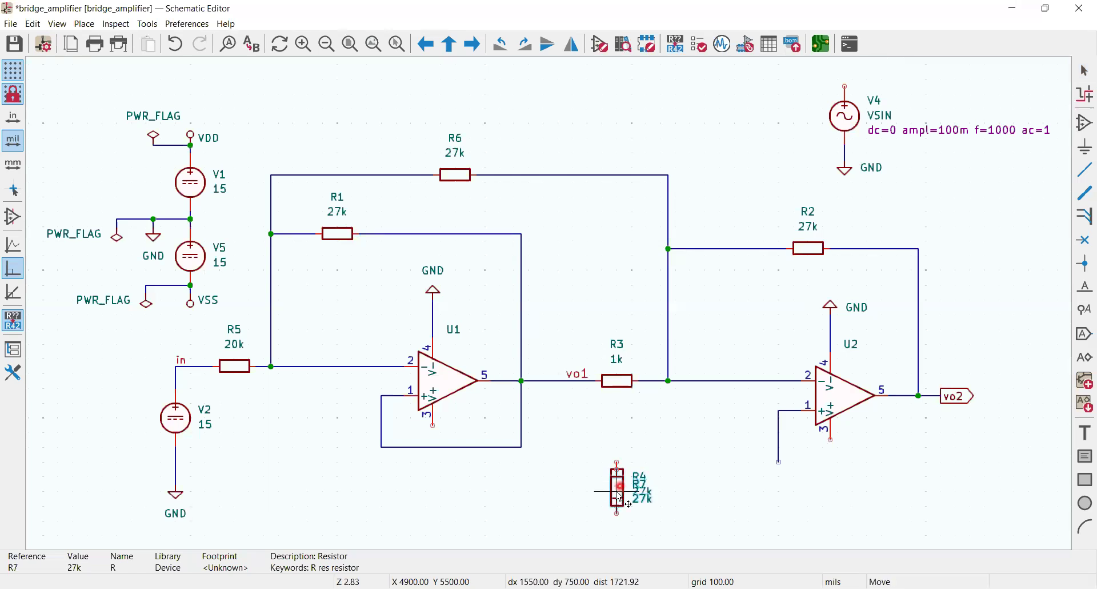
mouse_move(570, 490)
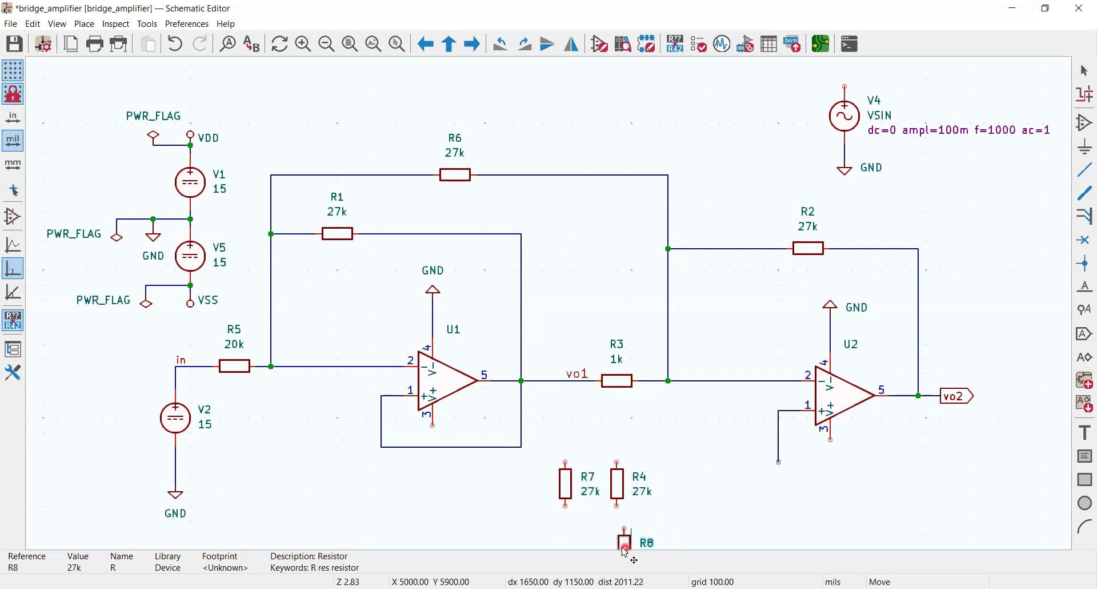
left_click(624, 542)
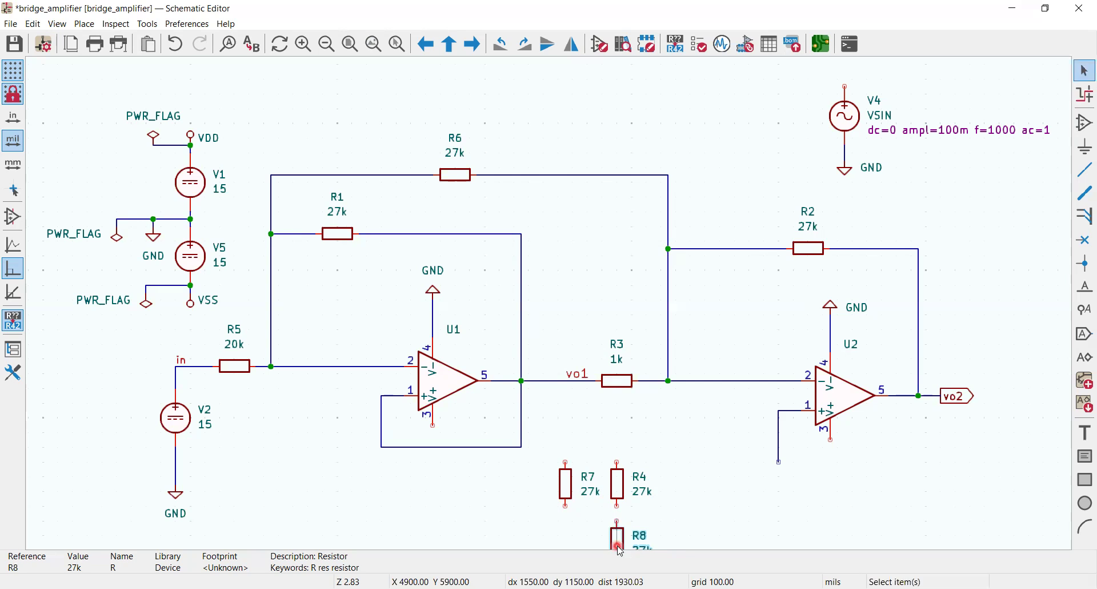
left_click(373, 44)
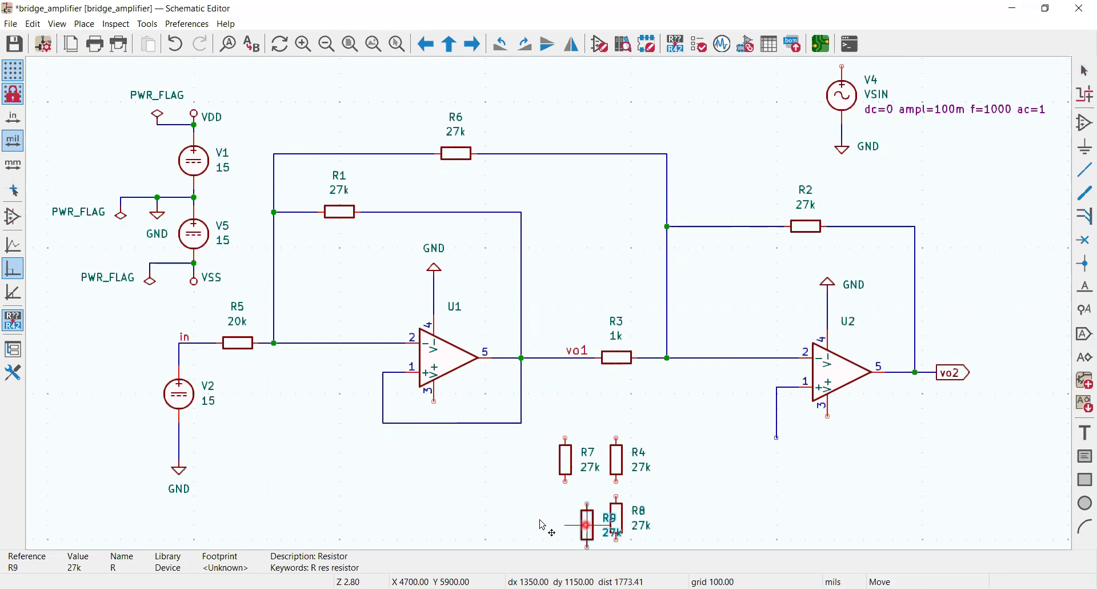
left_click(586, 524)
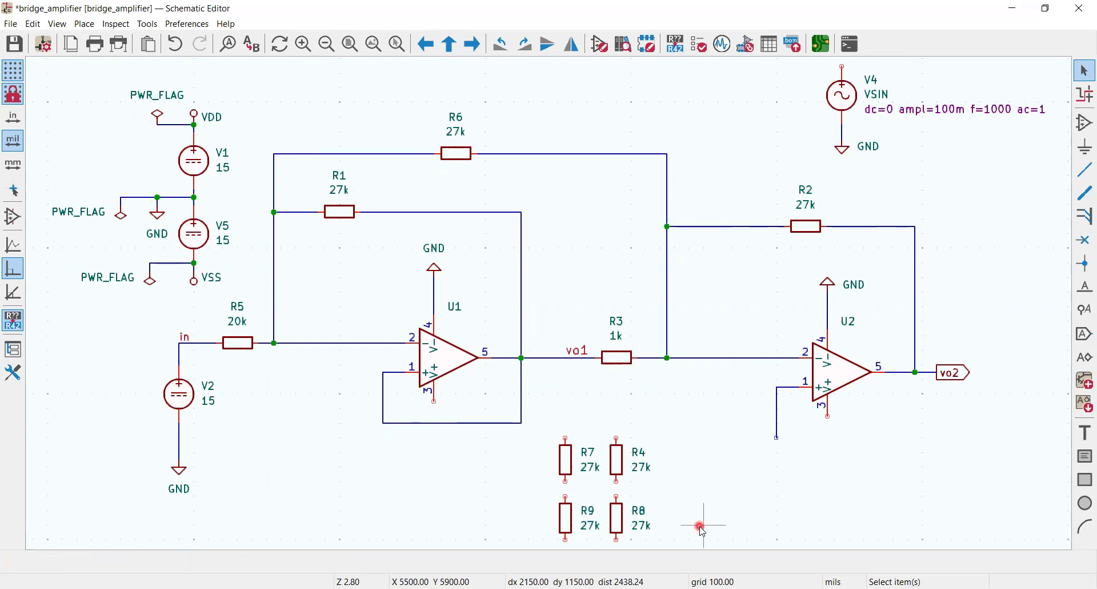
mouse_move(616, 480)
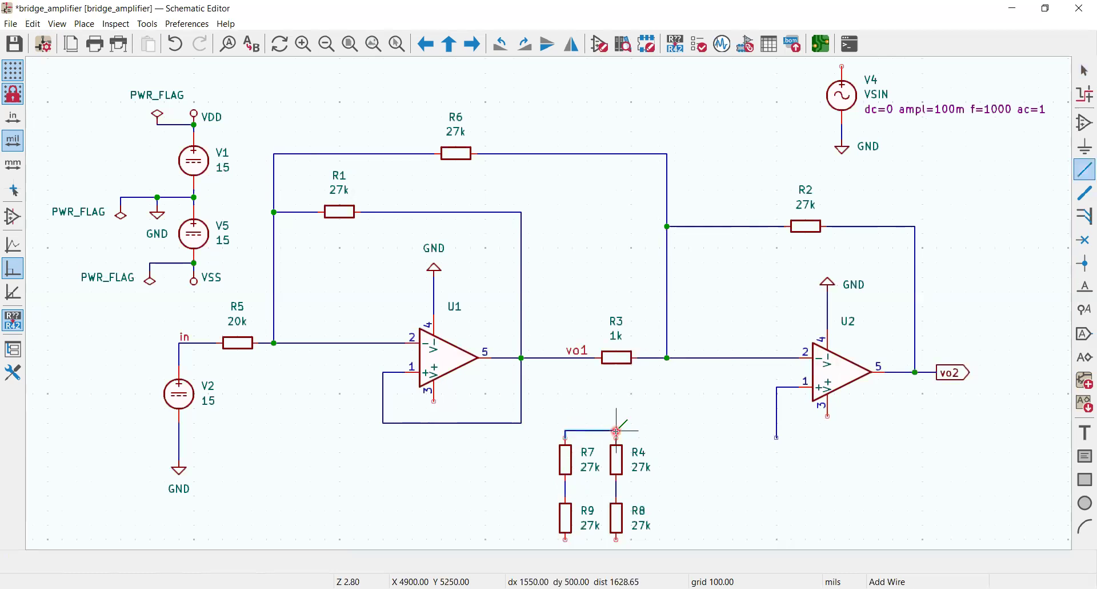
mouse_move(616, 438)
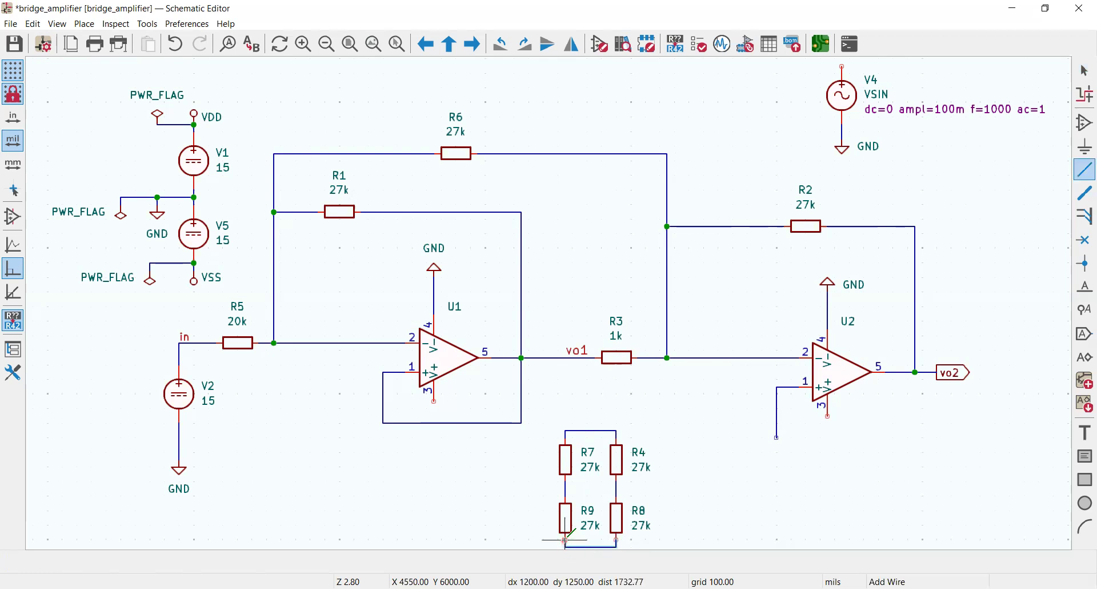
- Close the bridge loop with the bottom wire at R9's lower pin, then open R4's properties
left_click(374, 43)
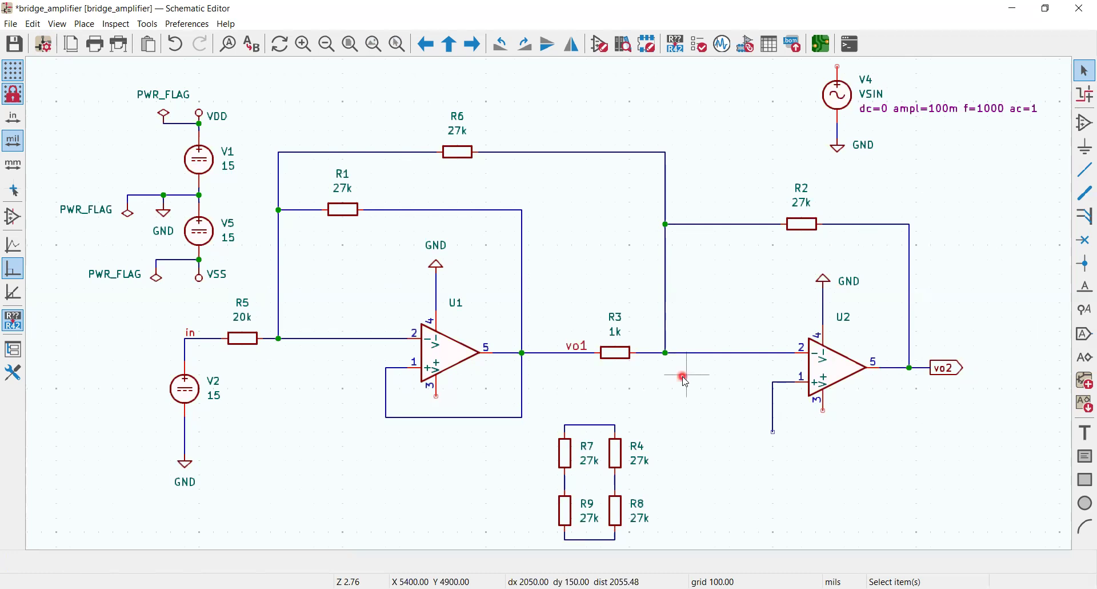
mouse_move(623, 488)
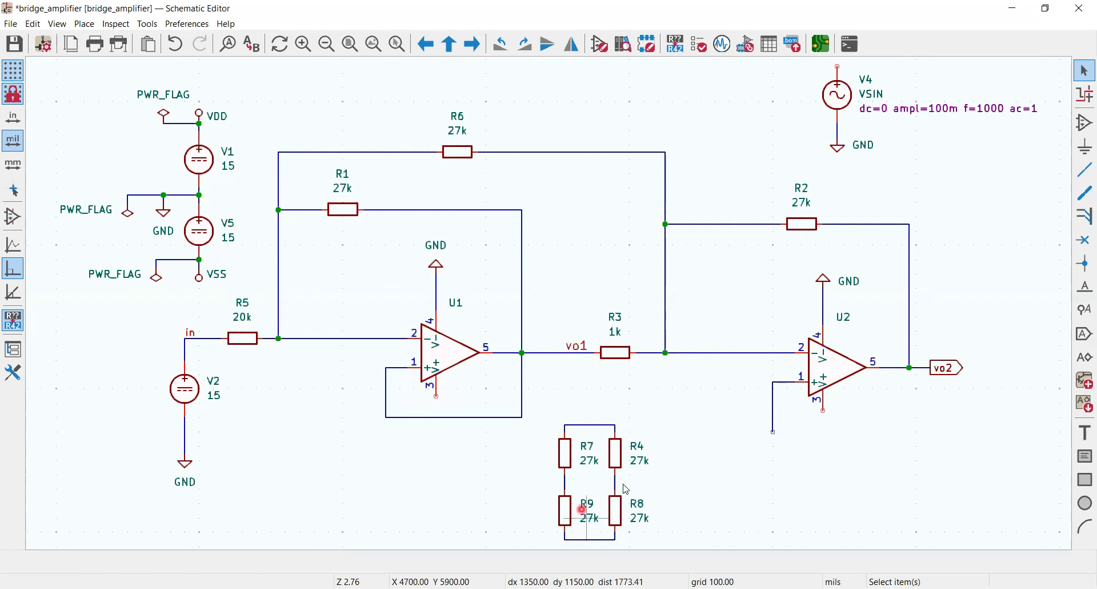
mouse_move(621, 460)
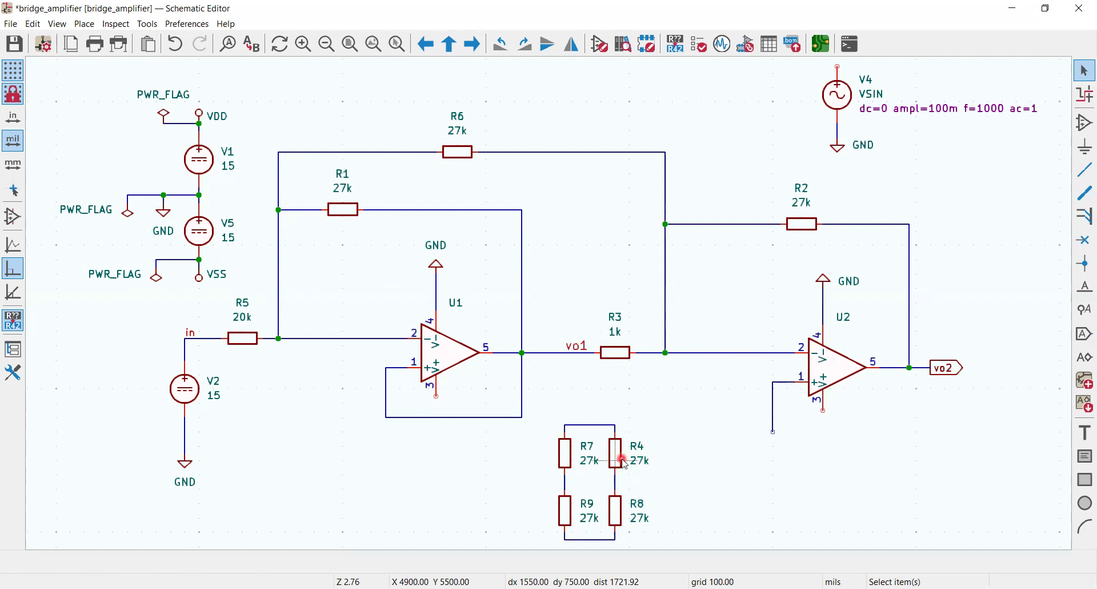
mouse_move(620, 453)
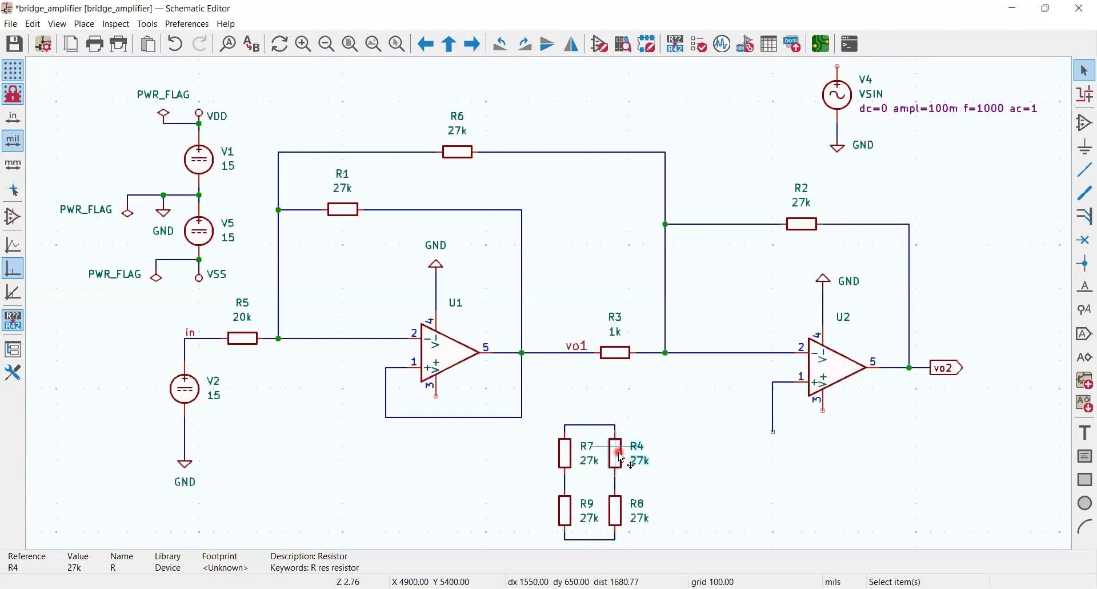
double_click(616, 448)
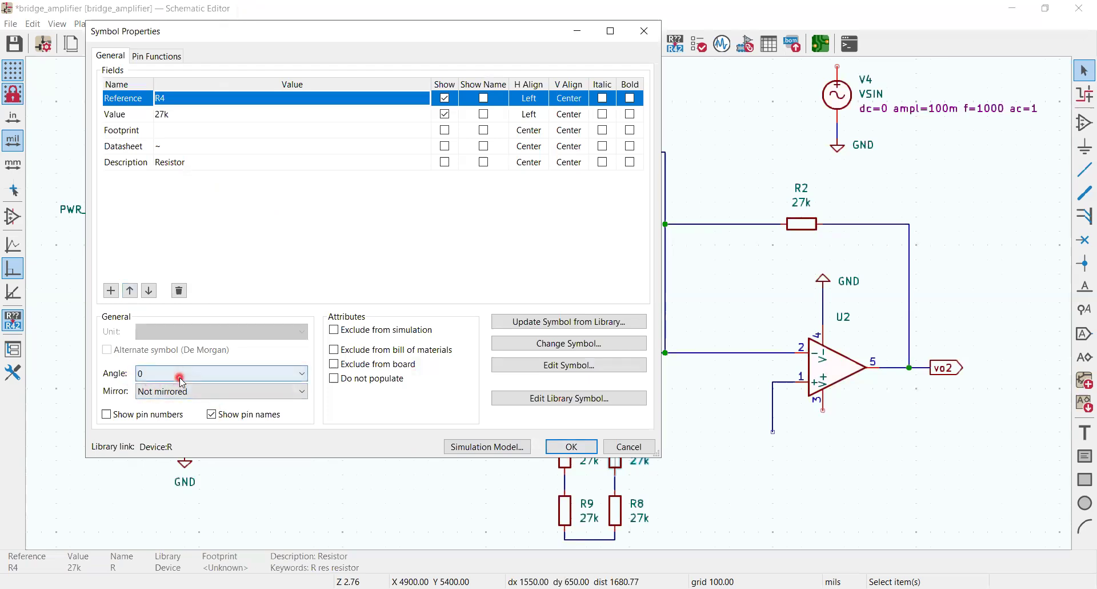
- Set R4 to 180° rotation with no mirroring and apply
left_click(221, 373)
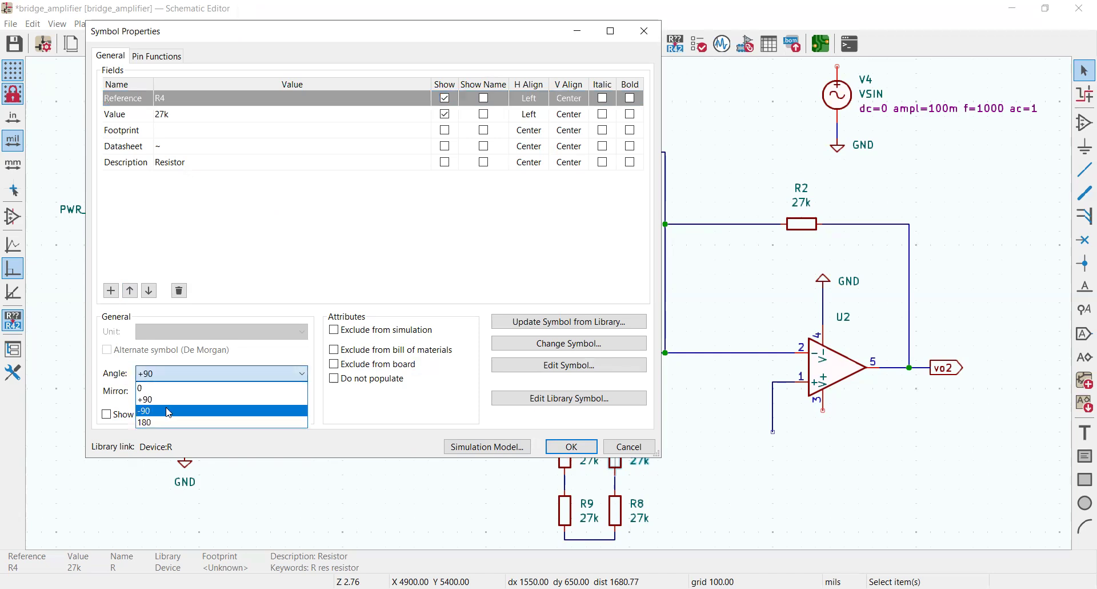
mouse_move(168, 423)
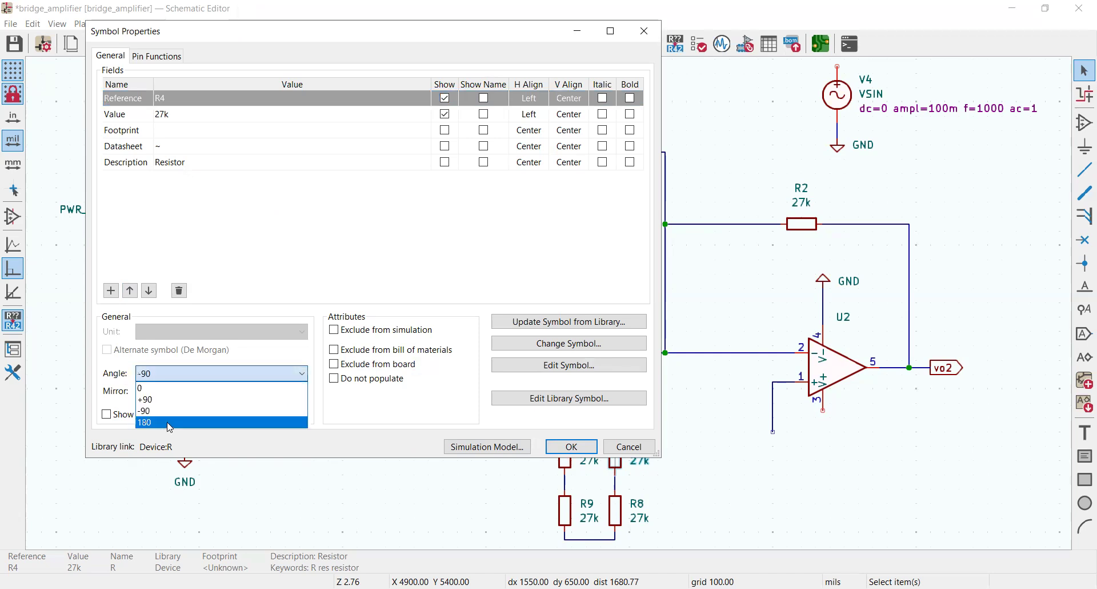
left_click(144, 422)
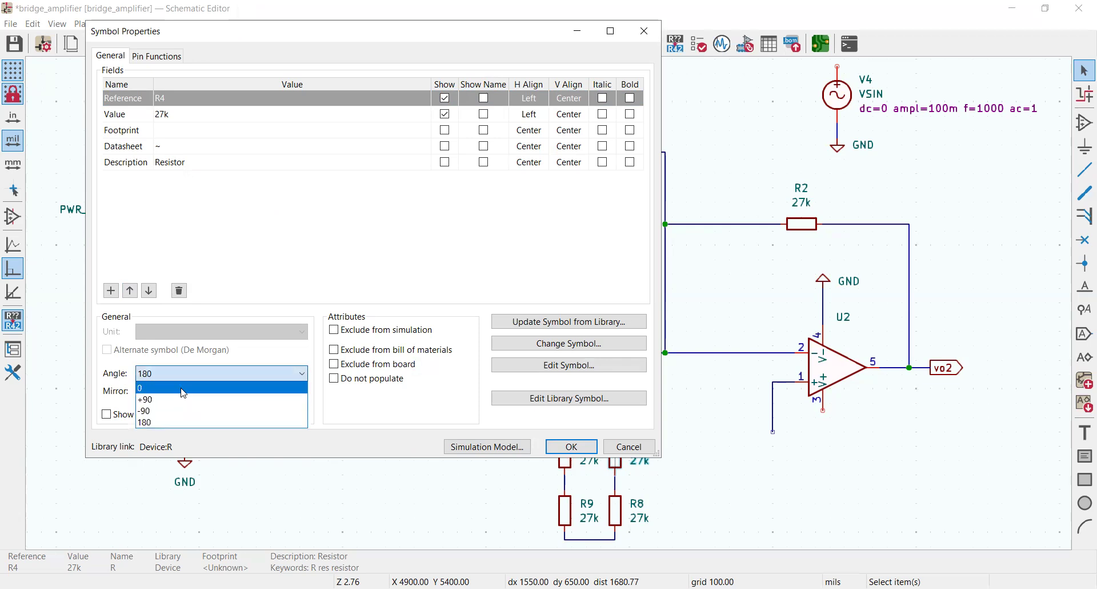
left_click(144, 388)
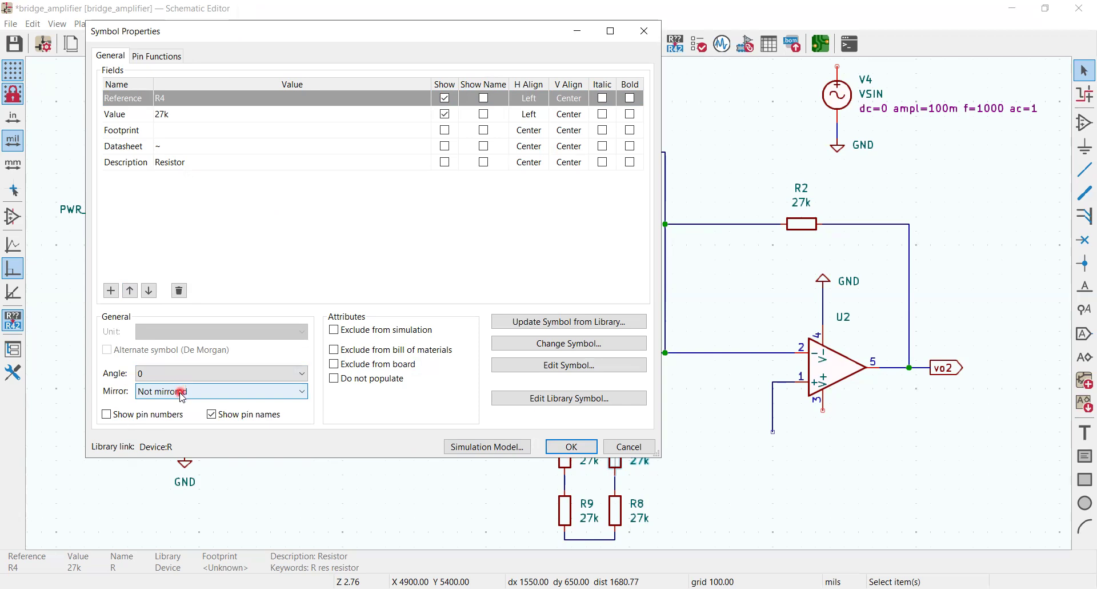
left_click(221, 391)
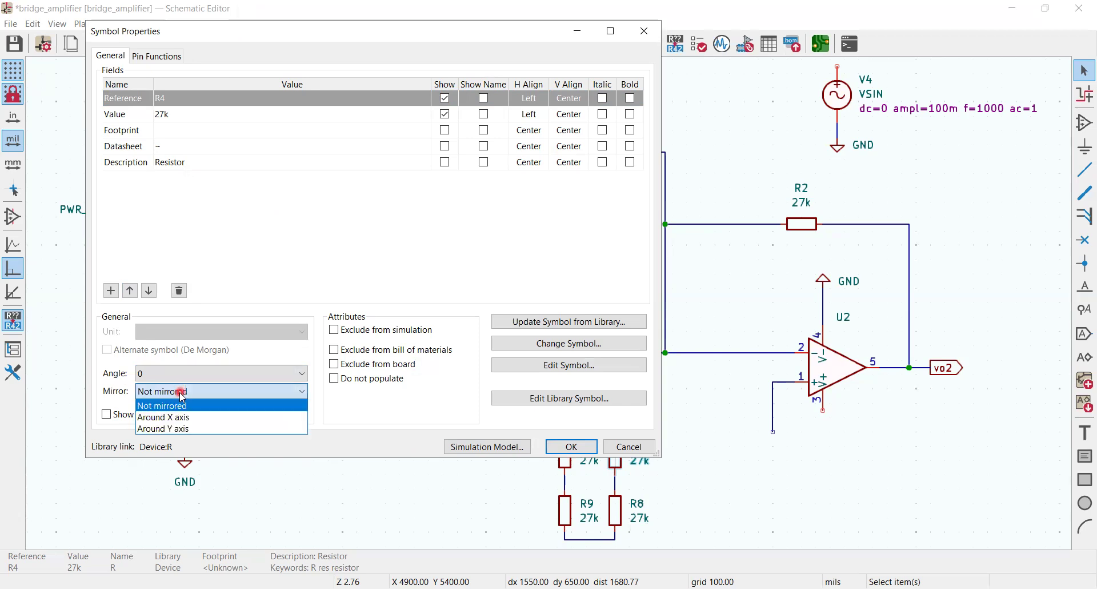
left_click(162, 405)
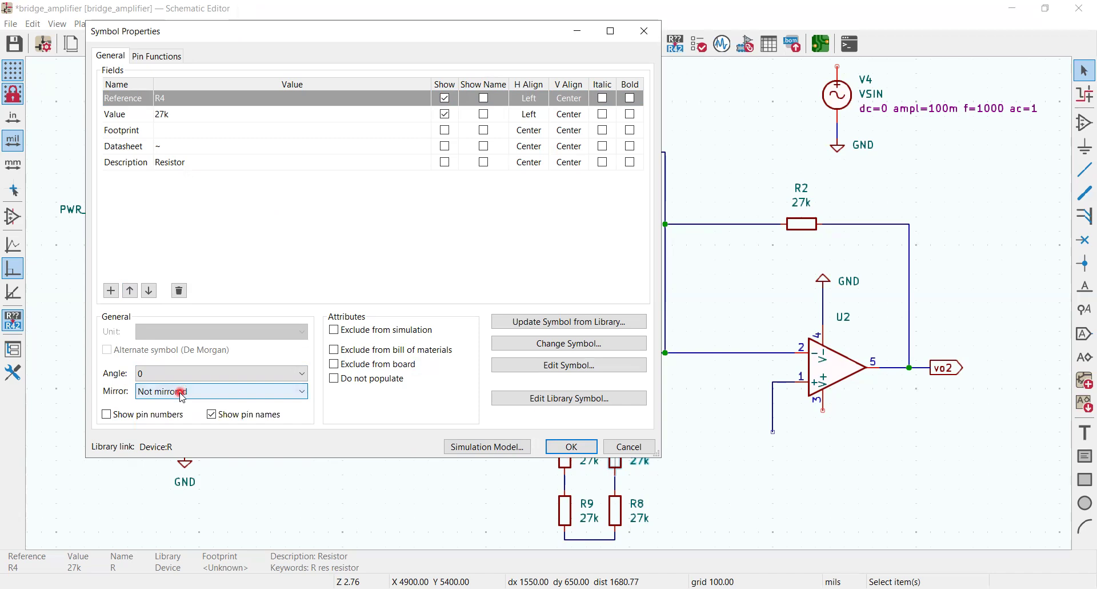
mouse_move(712, 549)
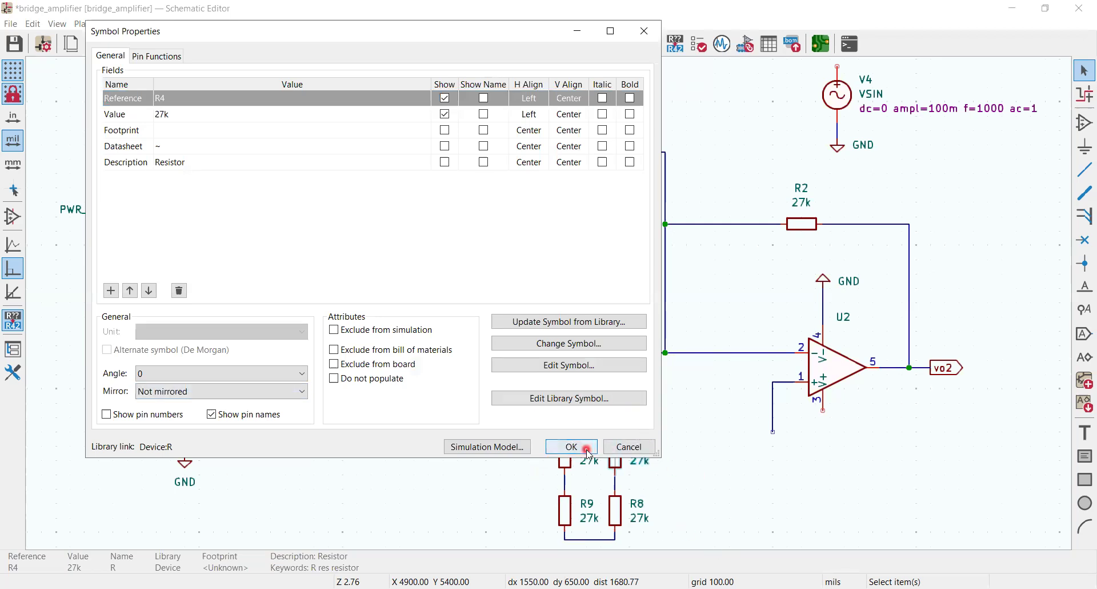
left_click(571, 446)
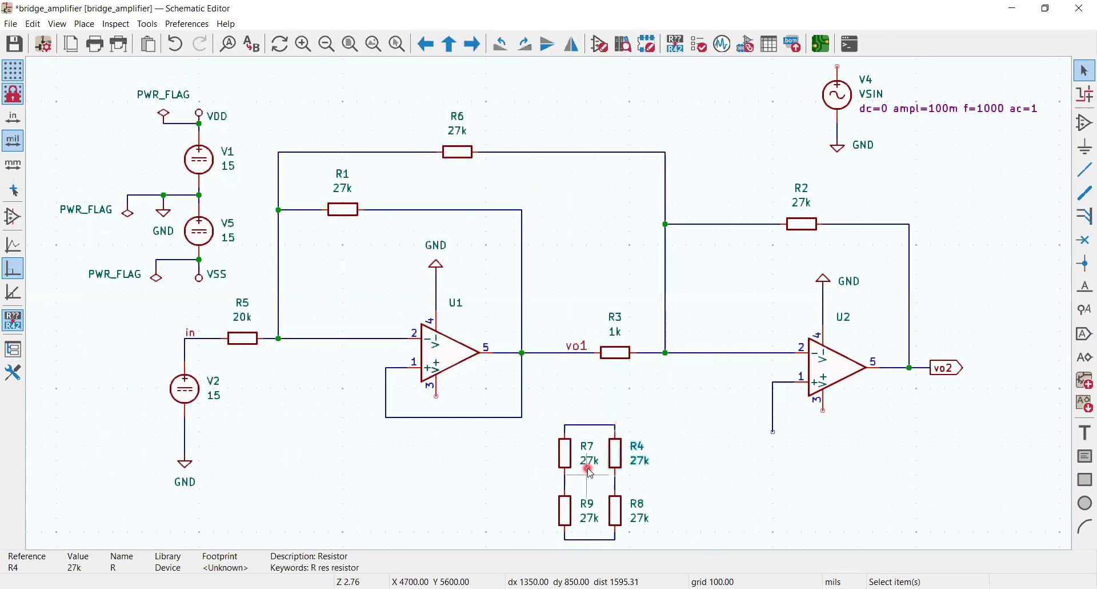
mouse_move(616, 459)
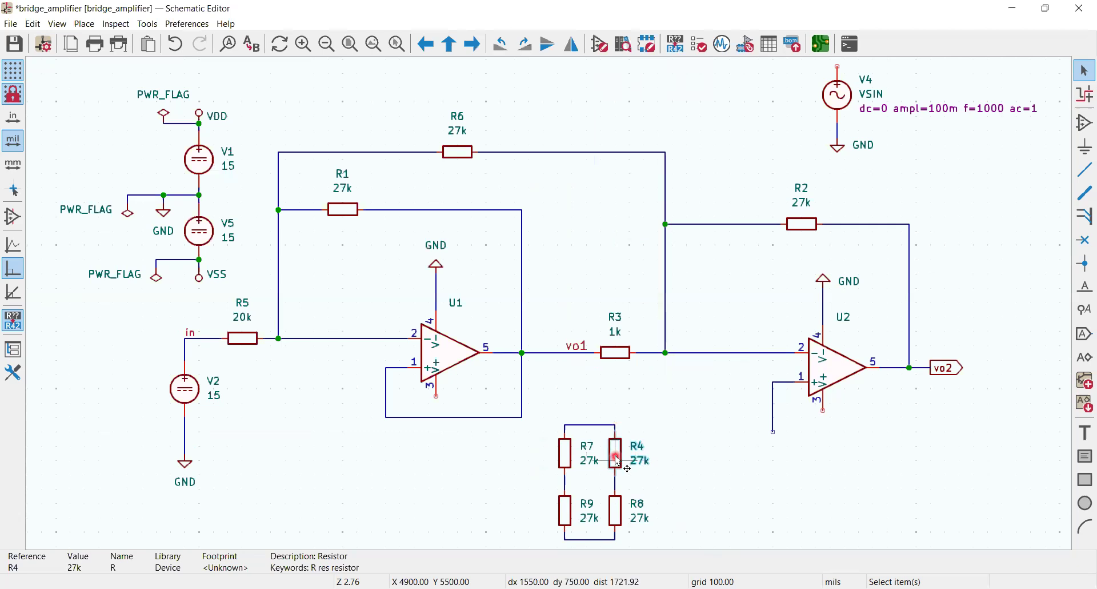
- Reopen R4's properties, review its rotation angle, and confirm
double_click(614, 452)
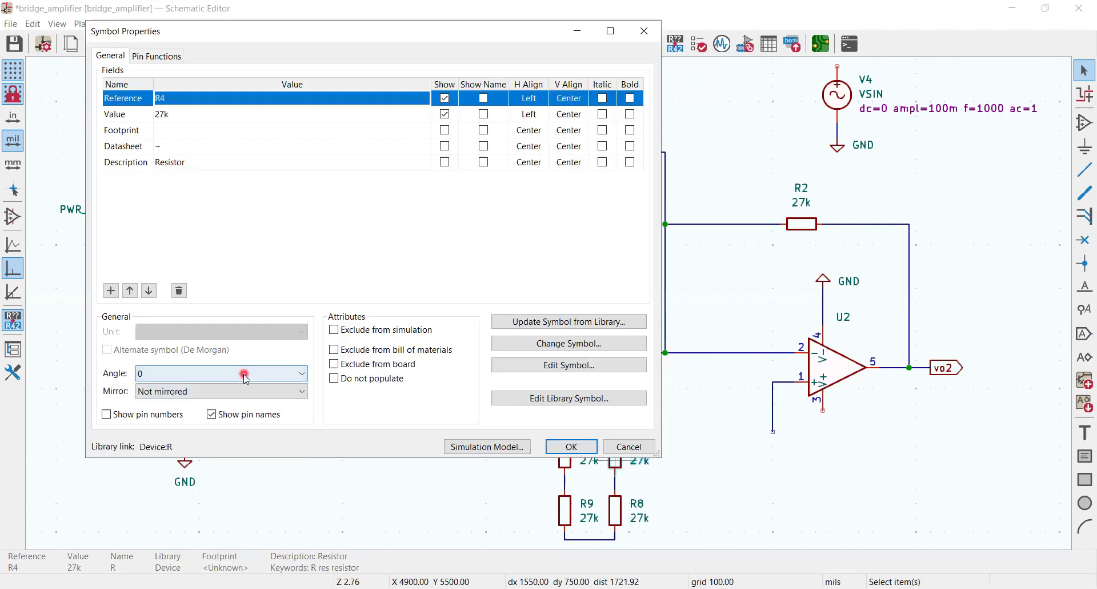
left_click(301, 373)
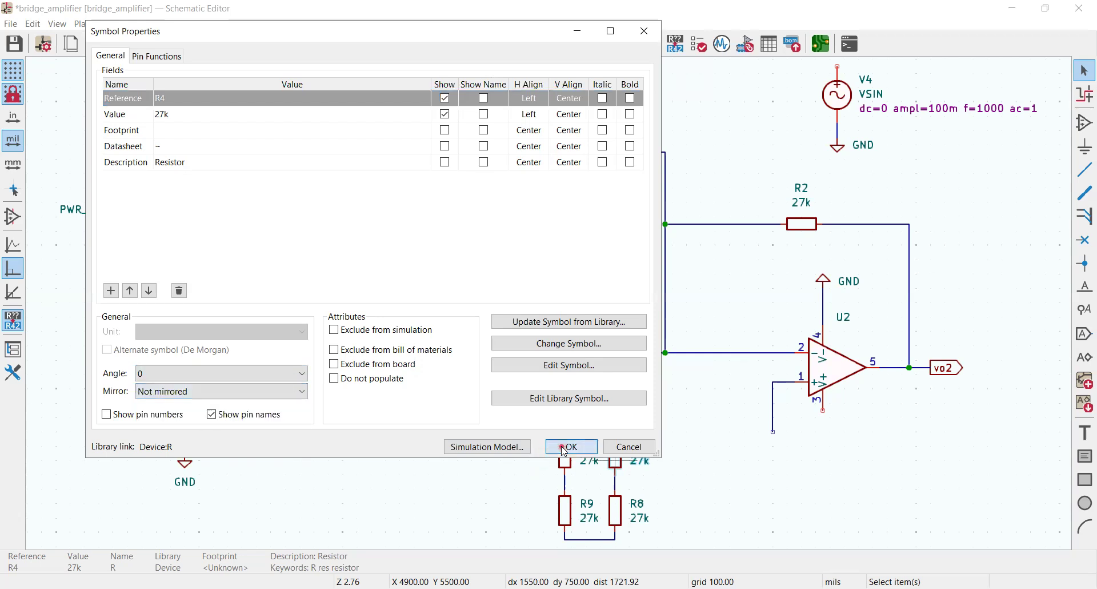
left_click(571, 446)
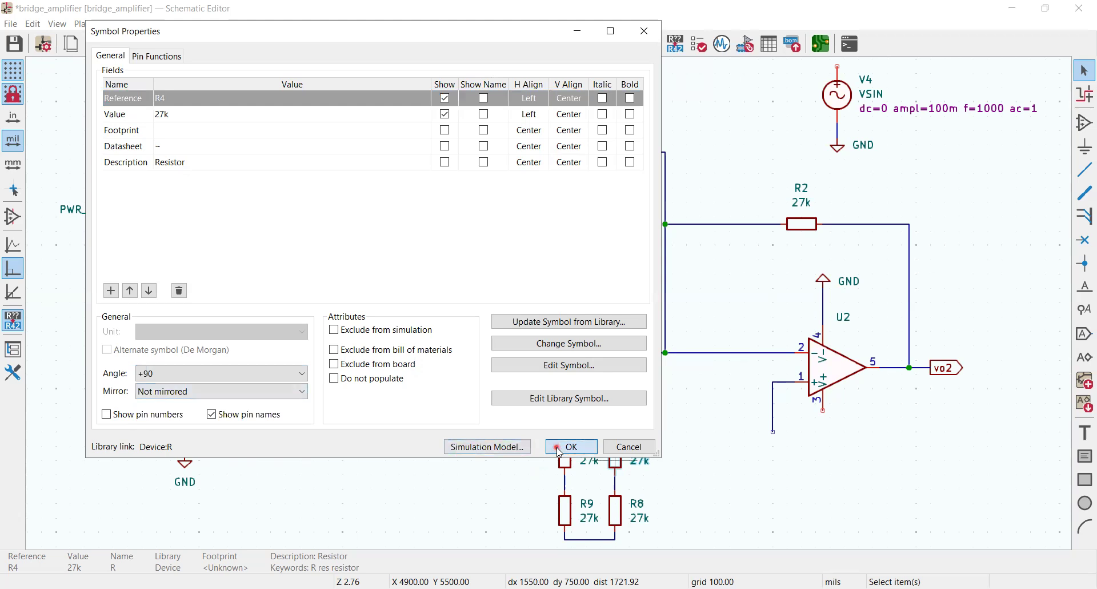
left_click(571, 446)
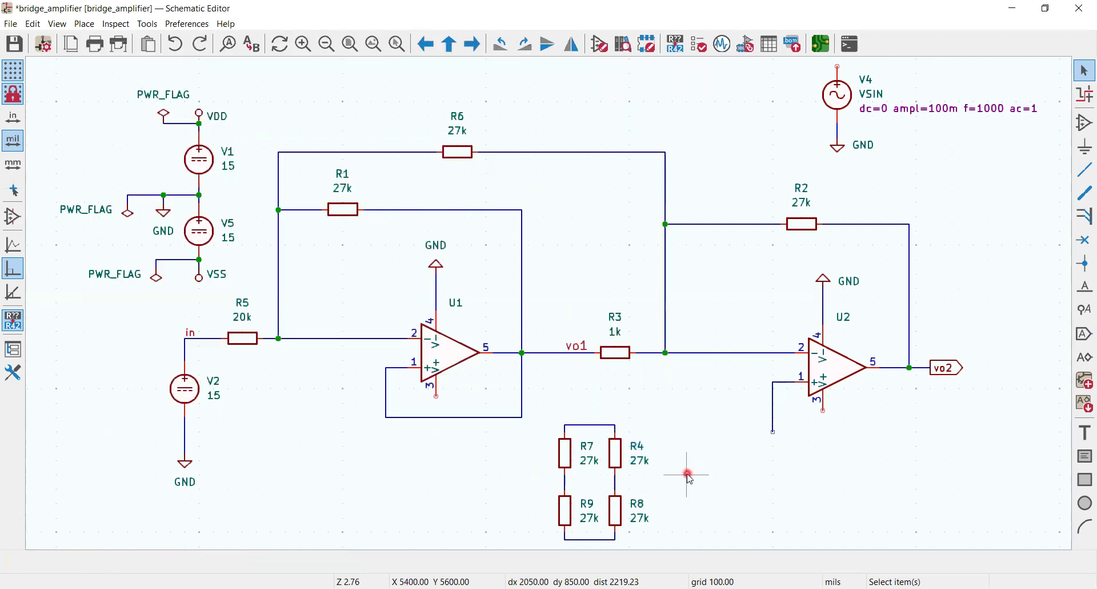
mouse_move(623, 476)
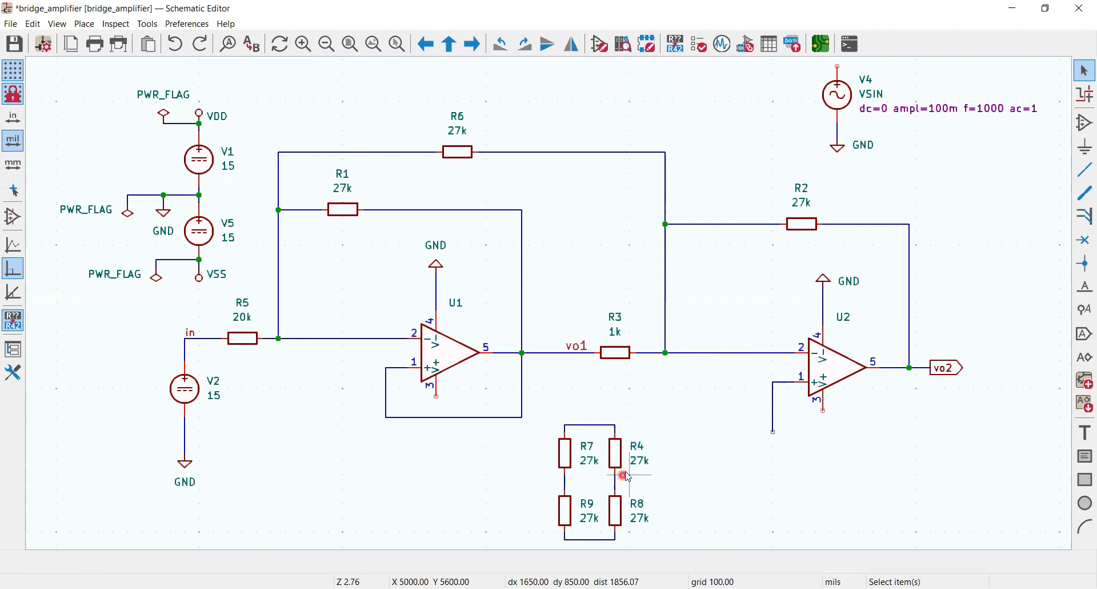
mouse_move(690, 494)
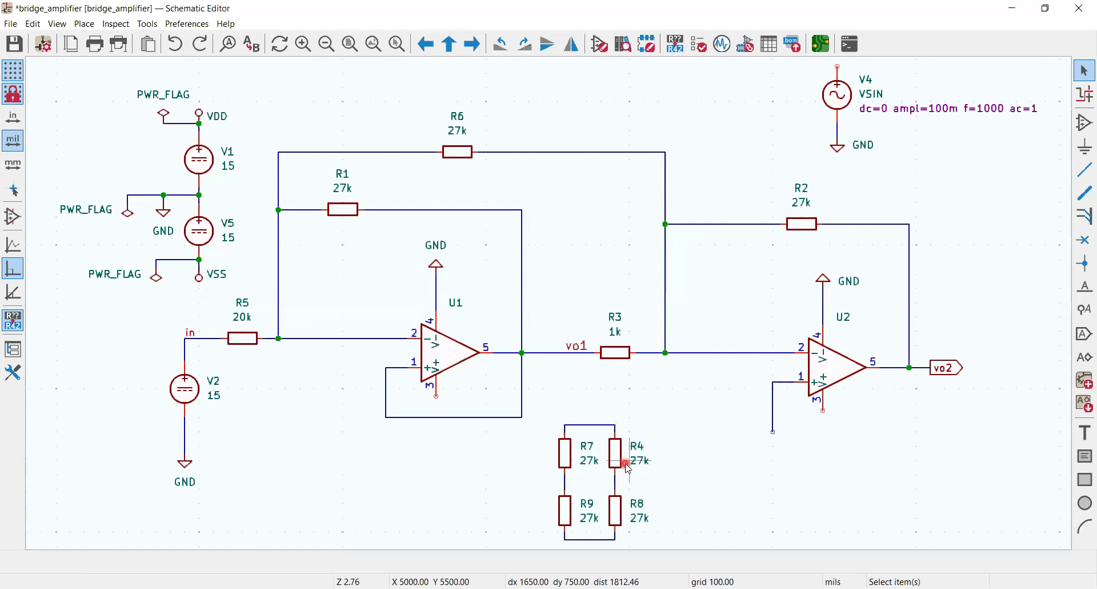
- Rotate R4 sideways and back upright, then reopen its actions menu
left_click(616, 451)
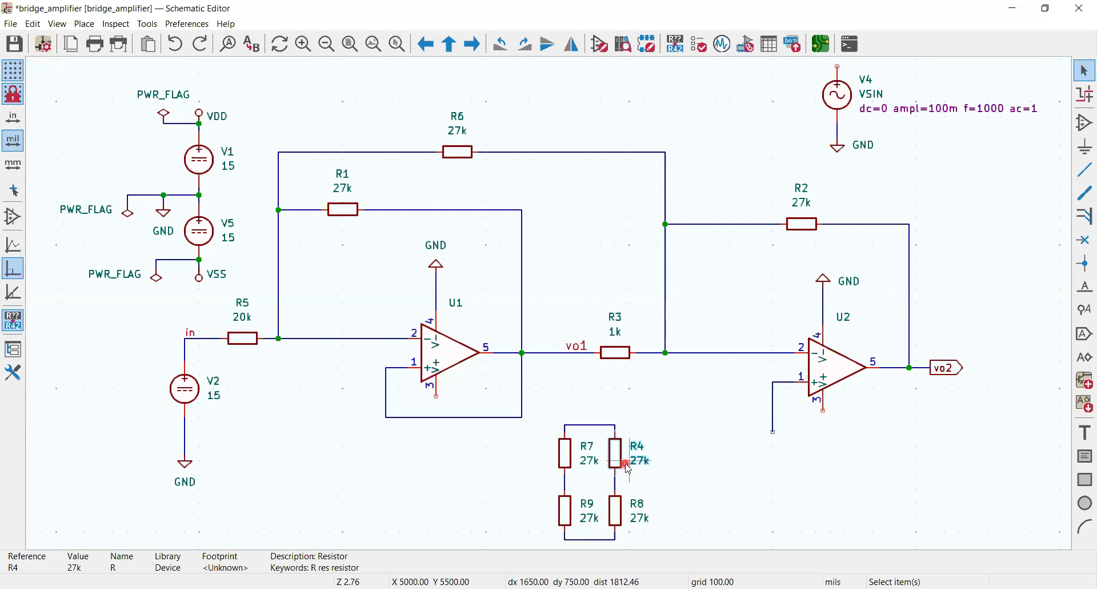
right_click(624, 463)
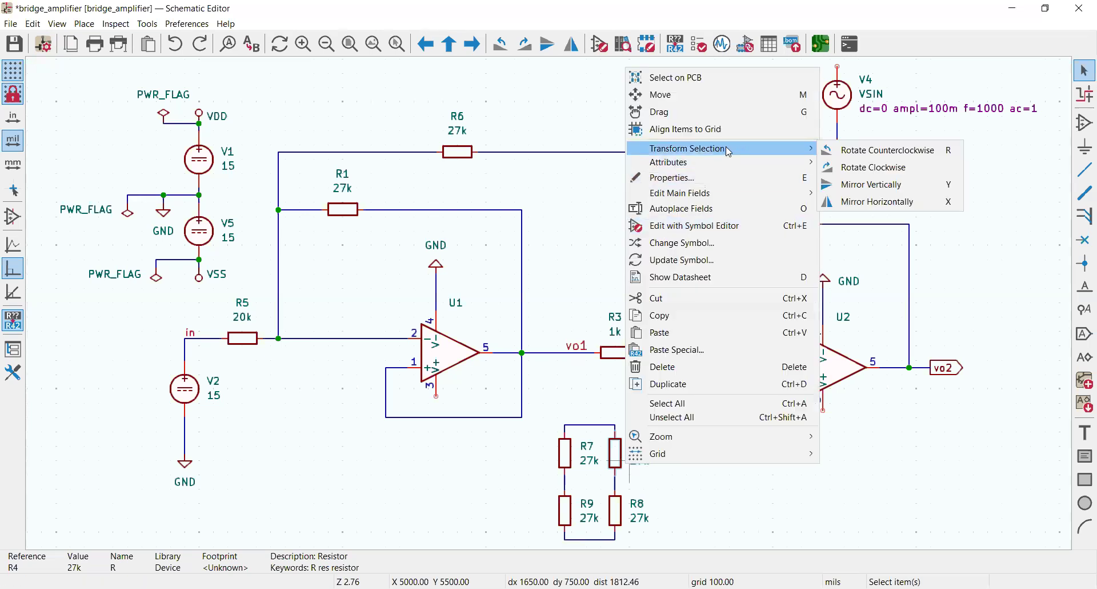
mouse_move(871, 166)
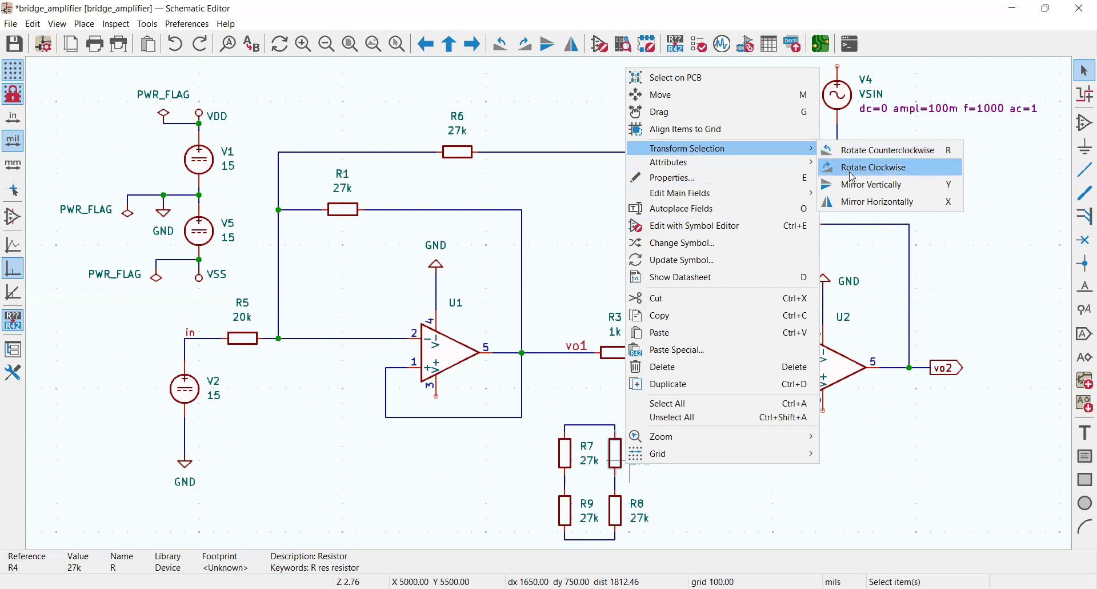
mouse_move(888, 150)
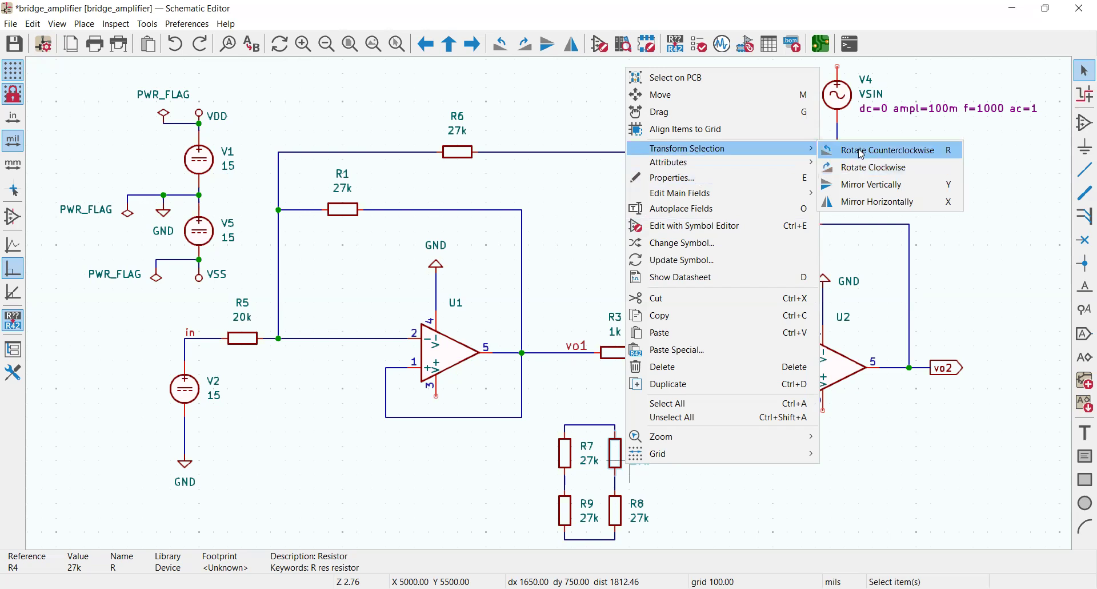
mouse_move(858, 166)
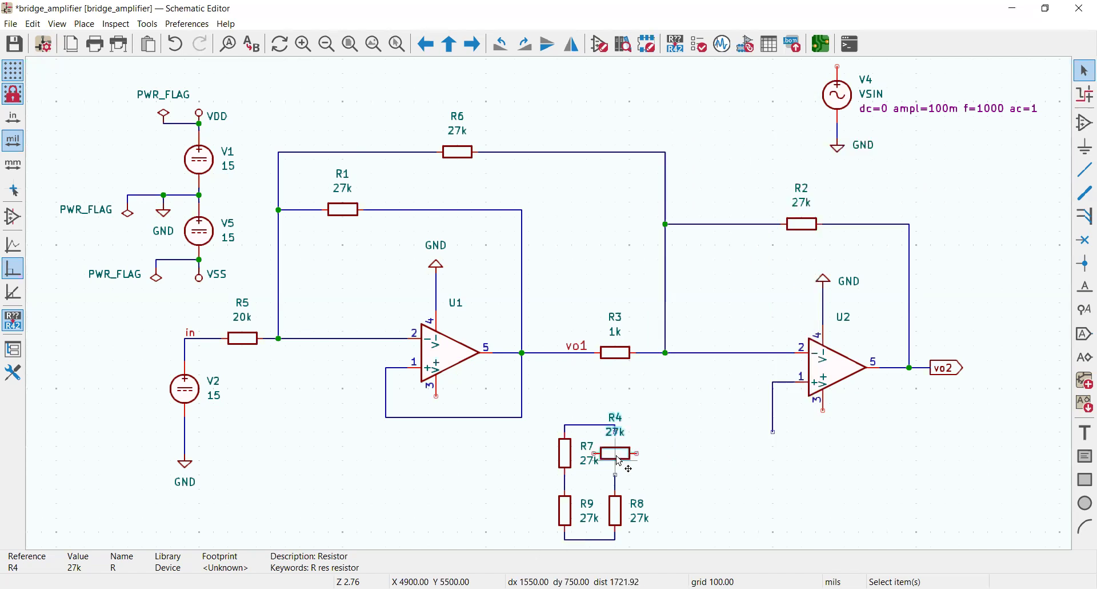
right_click(616, 454)
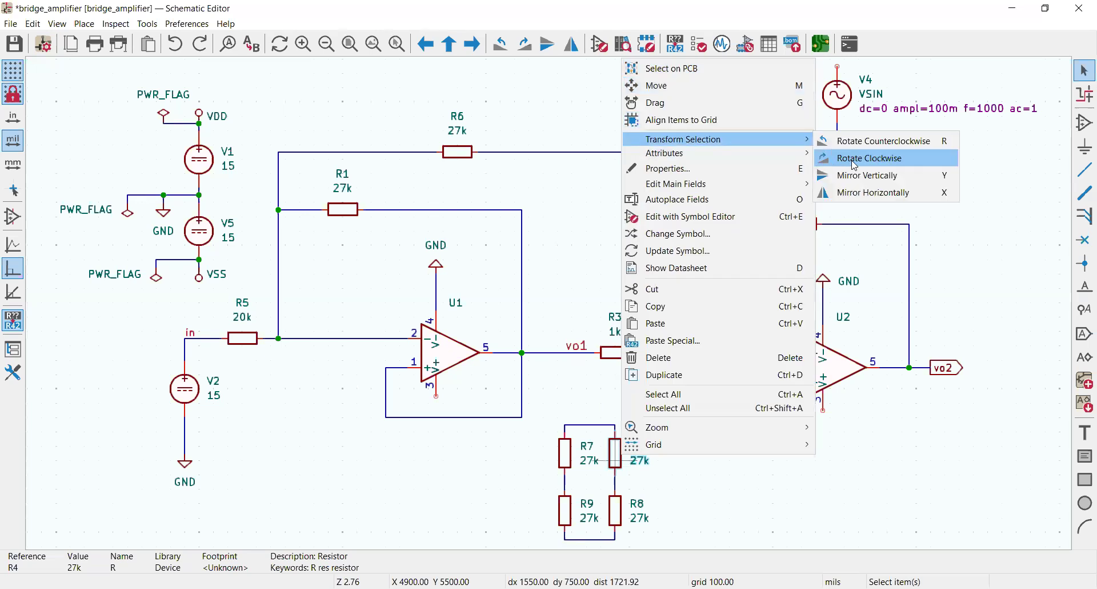
left_click(870, 157)
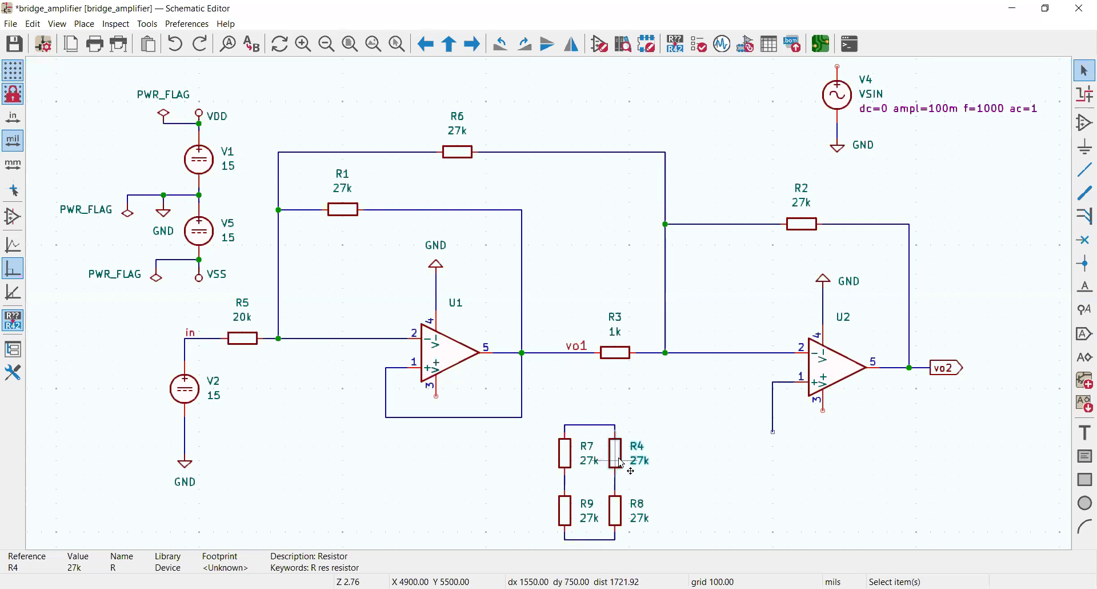
right_click(619, 461)
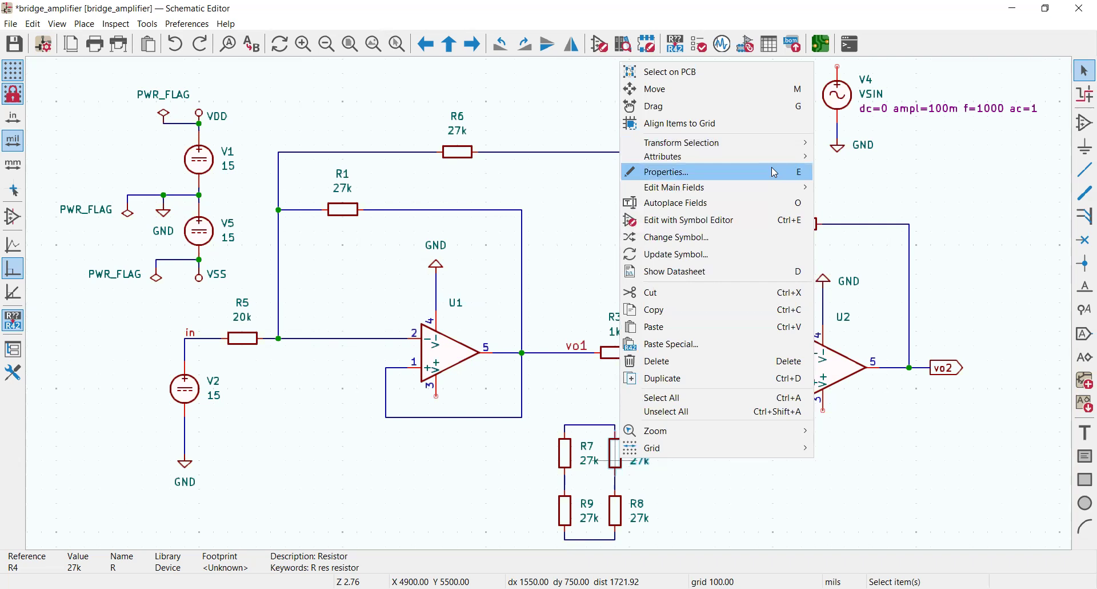
left_click(664, 171)
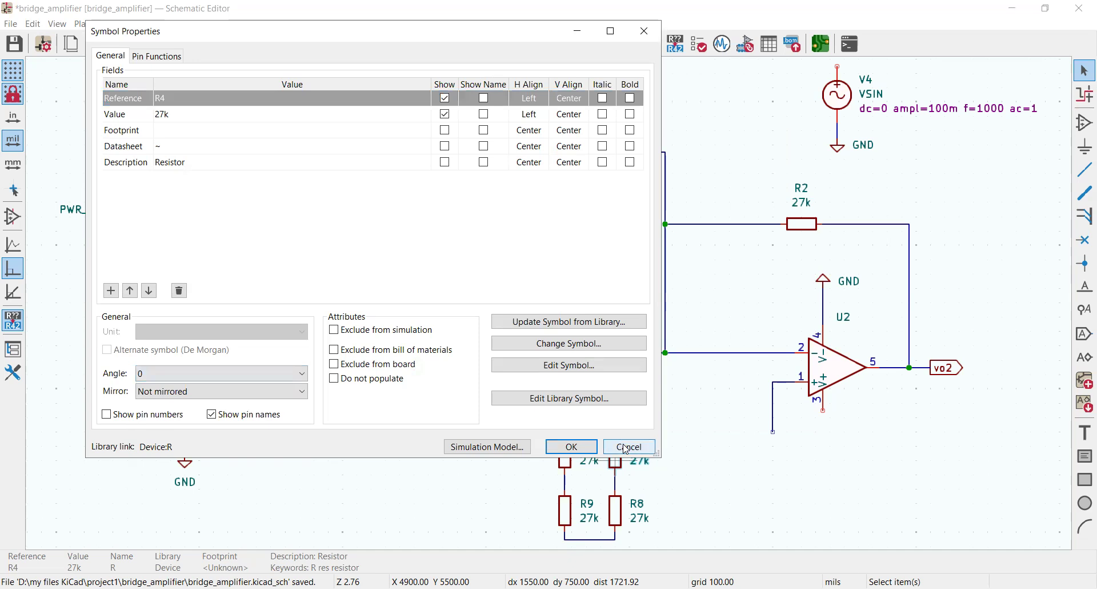
left_click(628, 446)
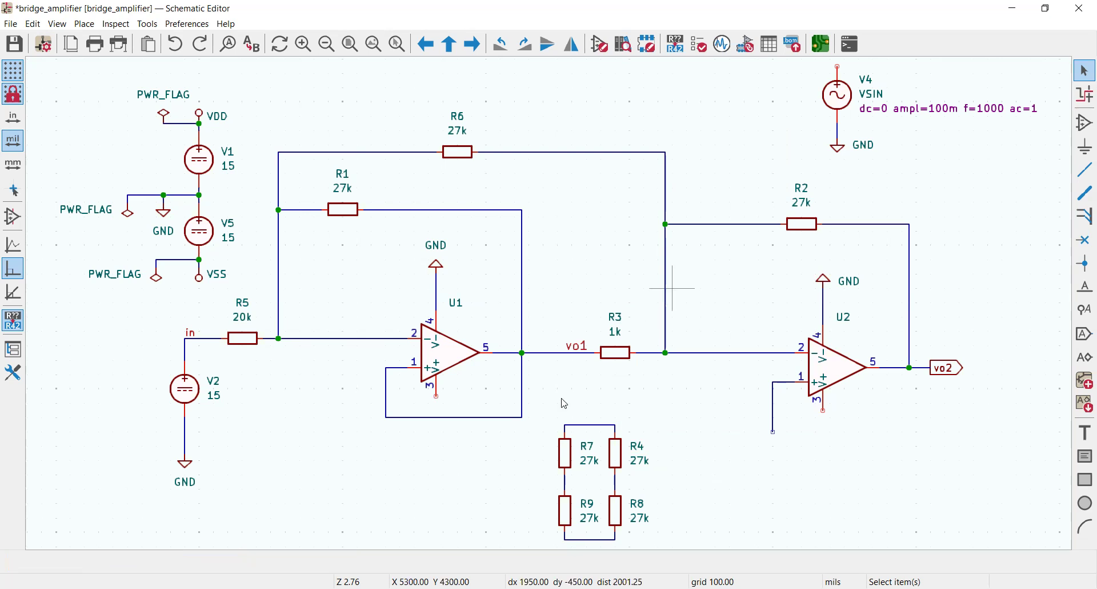
mouse_move(686, 448)
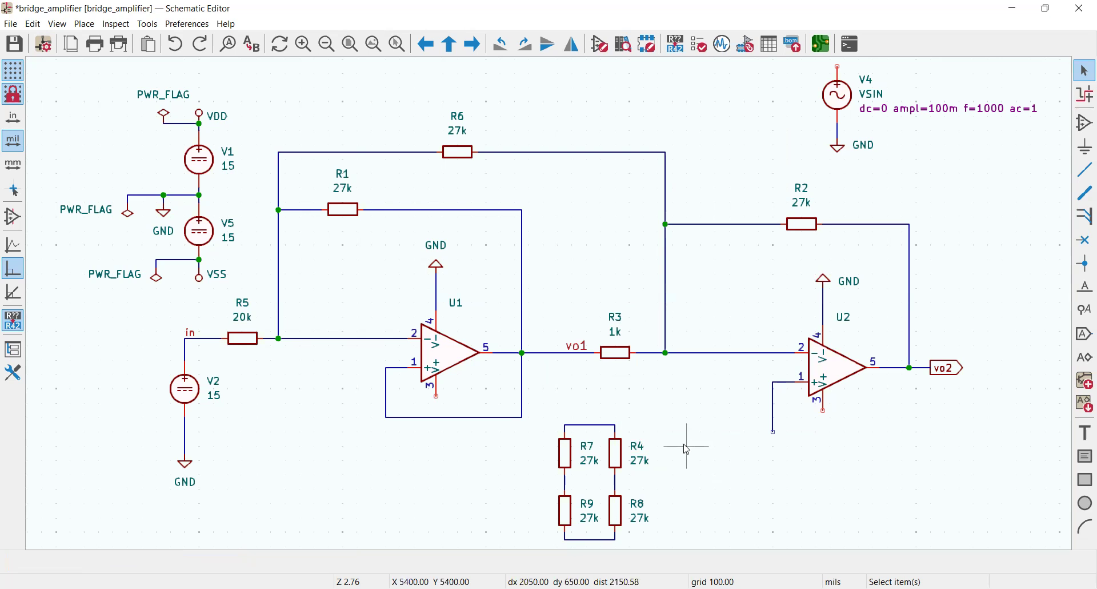
mouse_move(473, 360)
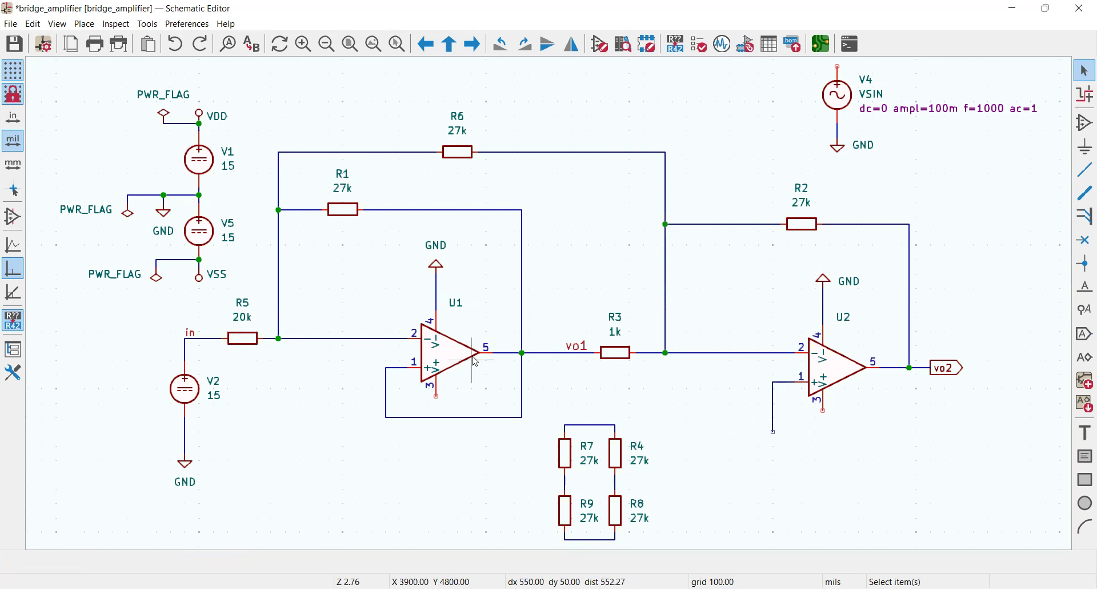
mouse_move(623, 452)
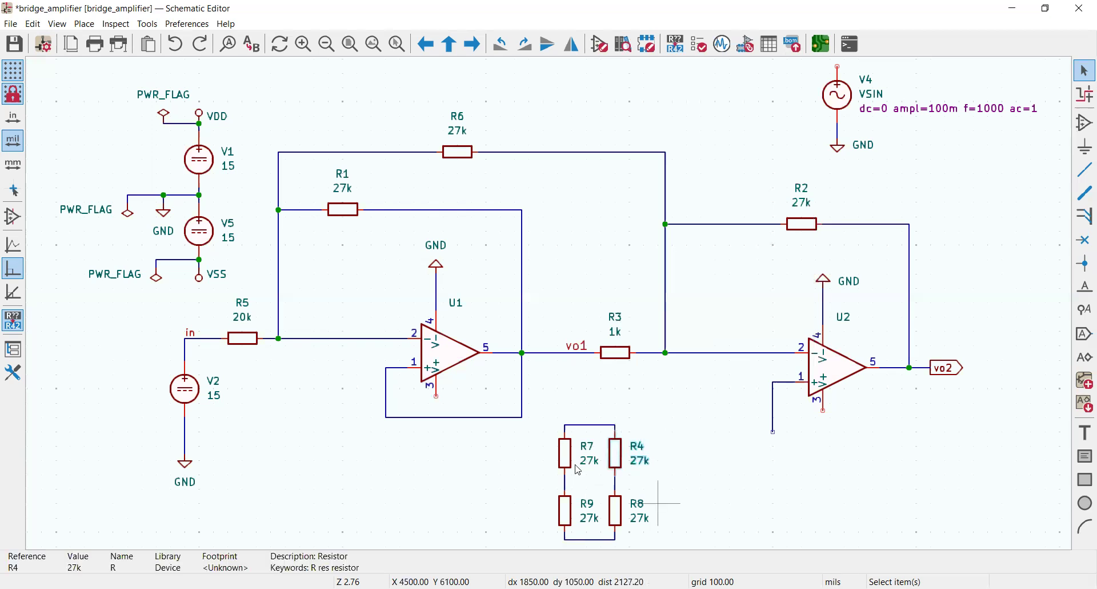
mouse_move(645, 518)
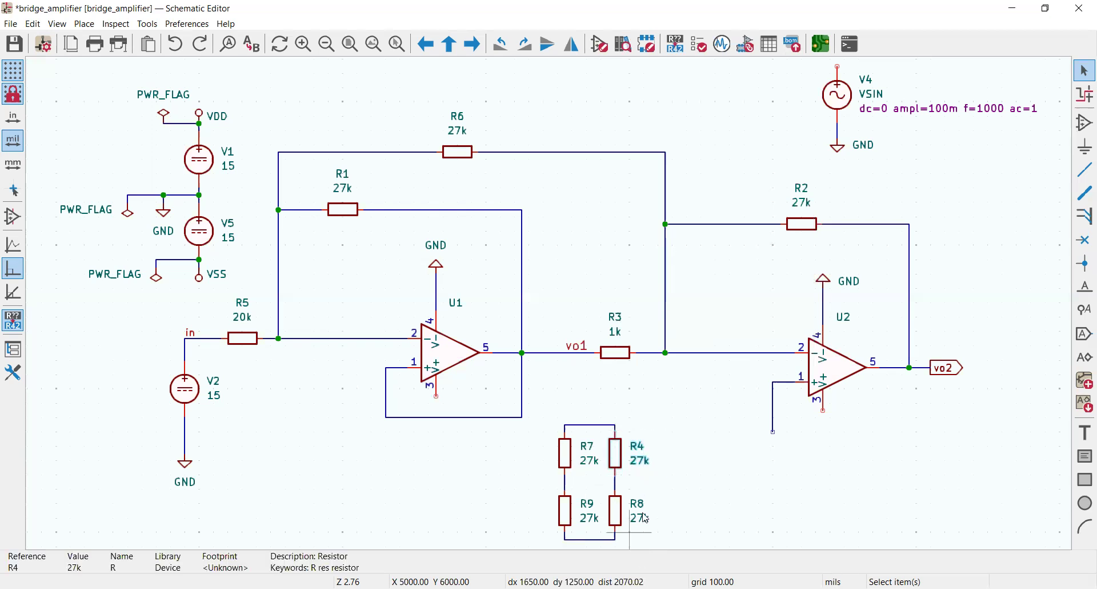
mouse_move(441, 467)
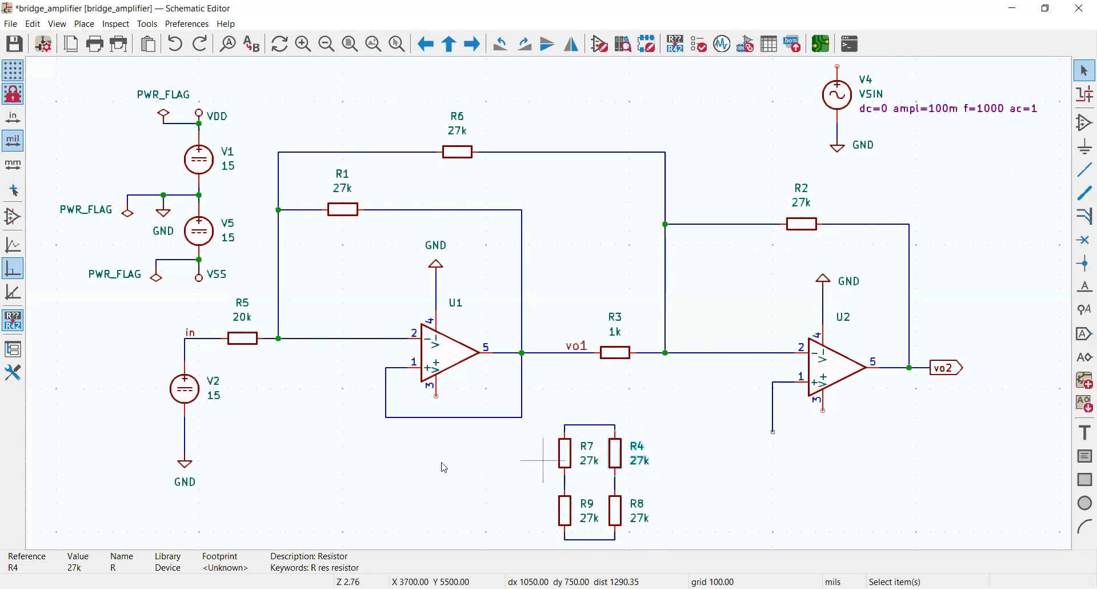
mouse_move(700, 483)
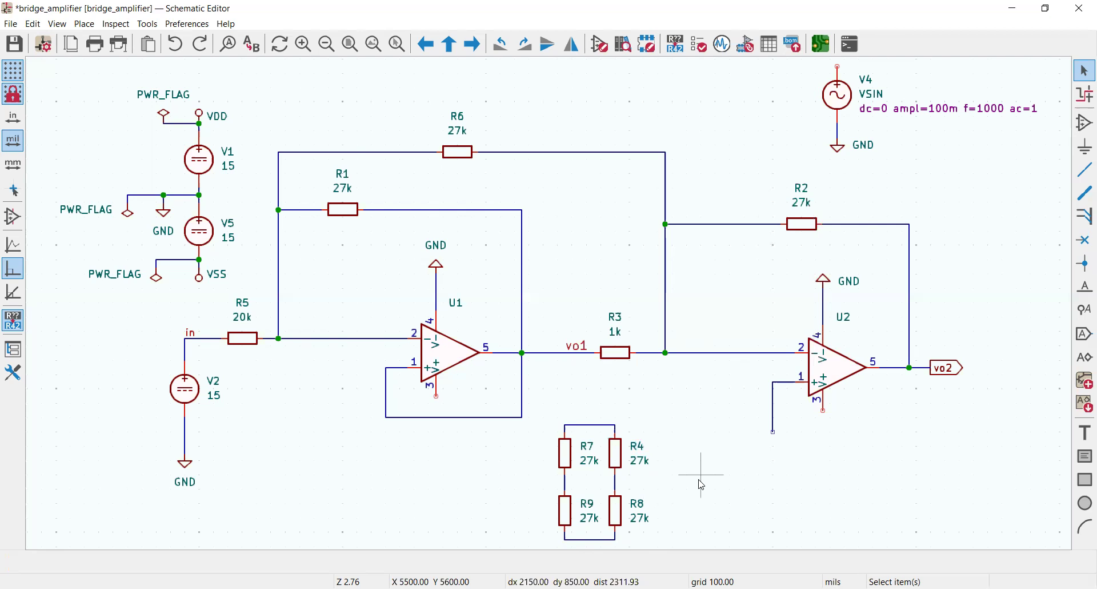
mouse_move(371, 245)
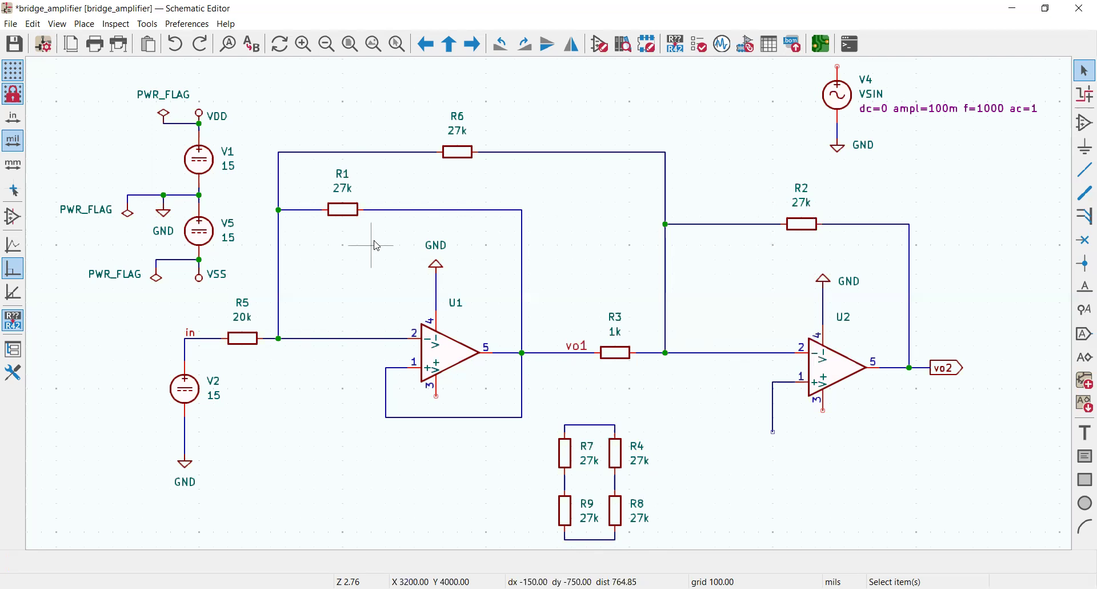